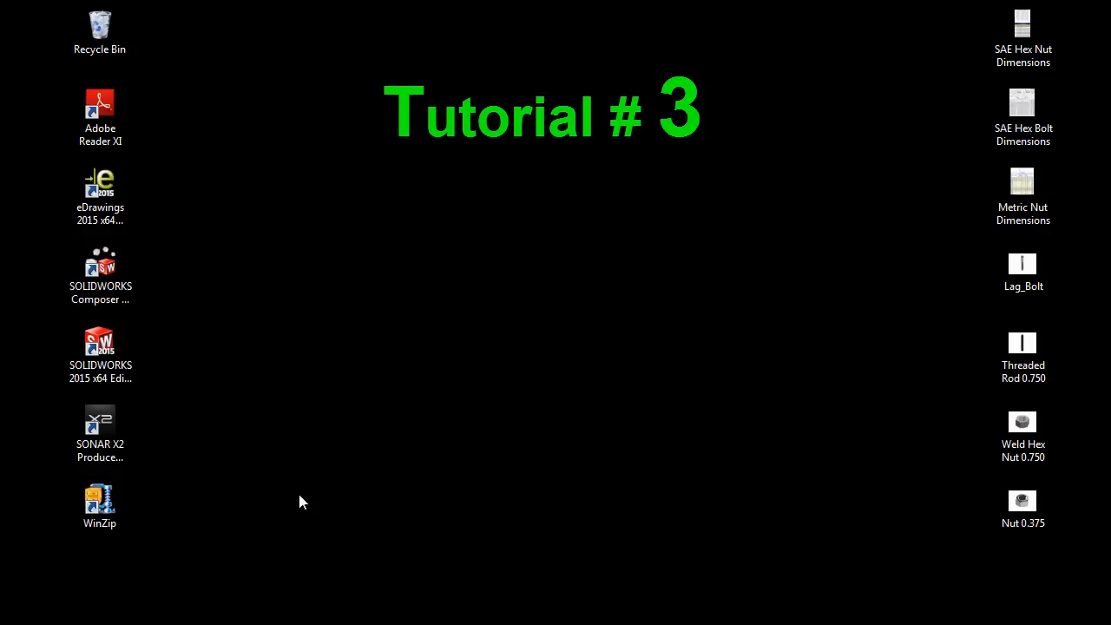
Launch SOLIDWORKS 2015 and pick the part template for a new document.
double_click(100, 340)
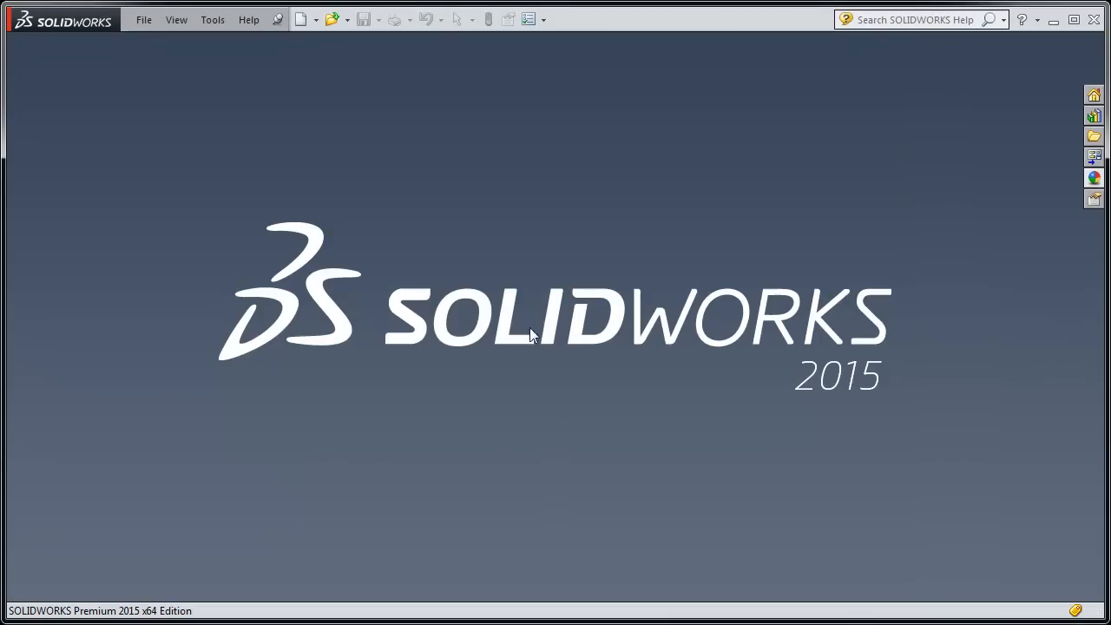
mouse_move(302, 19)
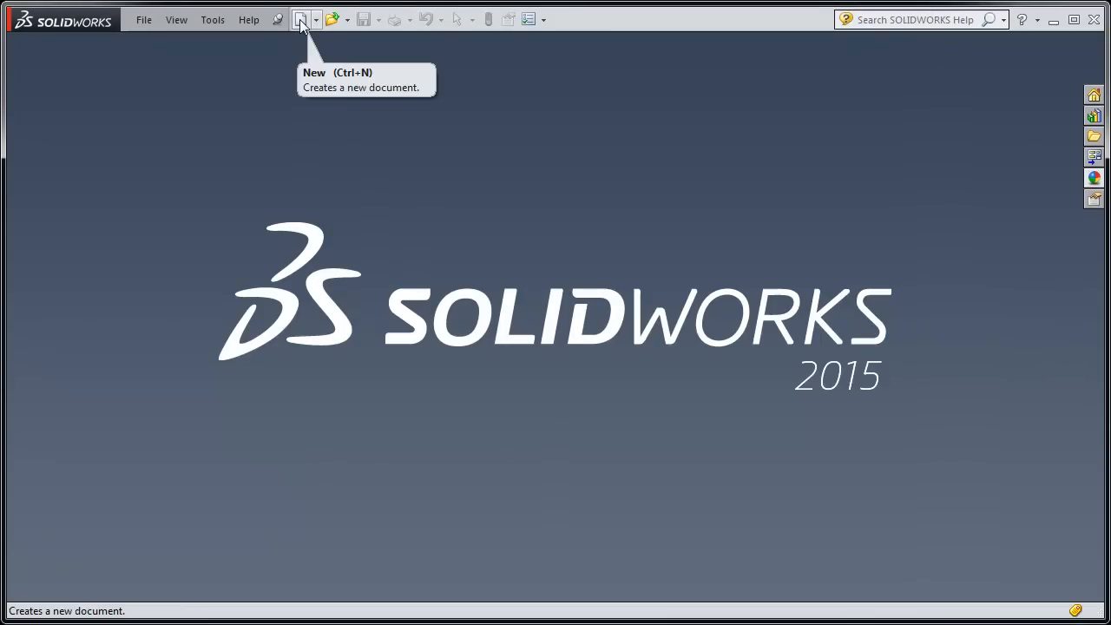
click(302, 19)
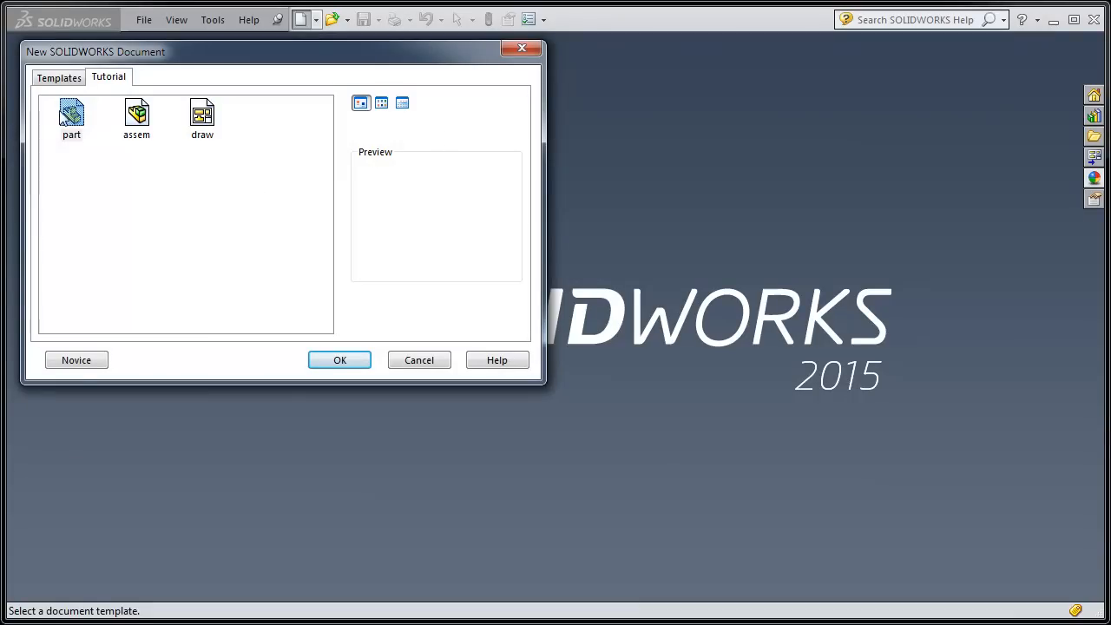
click(72, 113)
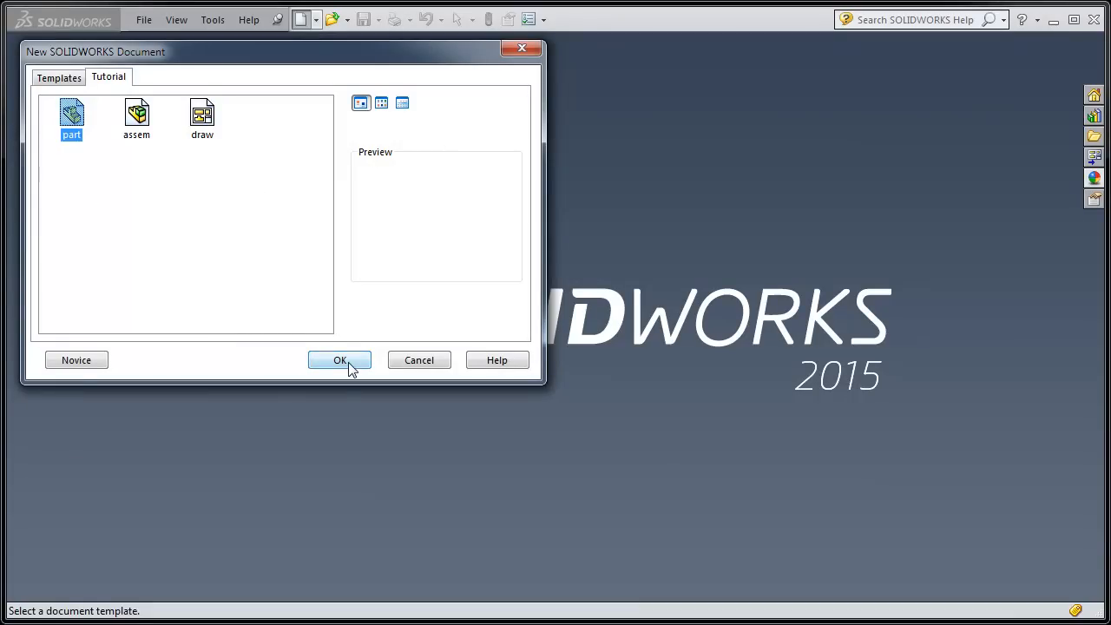
Sketch a 60 mm circle at the origin on the Top plane and extrude it 10 mm.
click(339, 360)
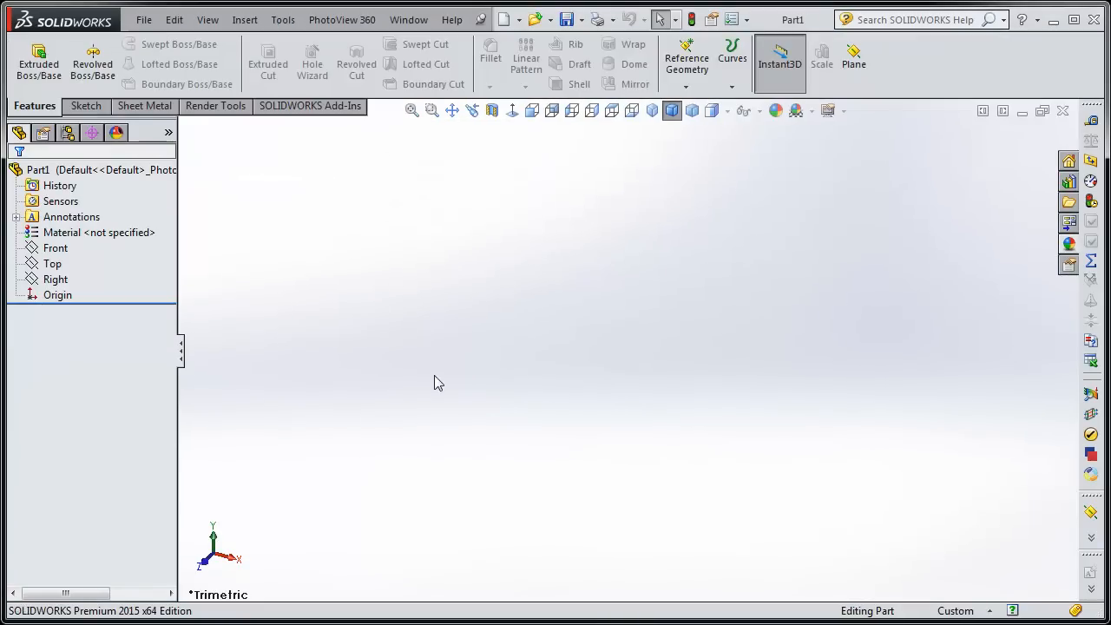
mouse_move(148, 328)
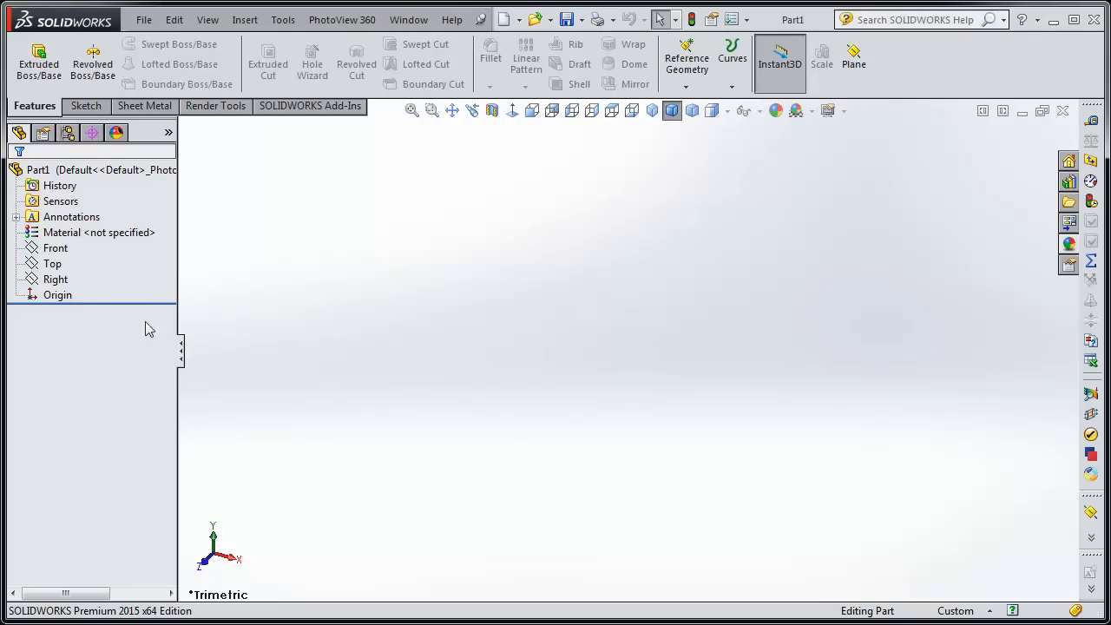
click(52, 264)
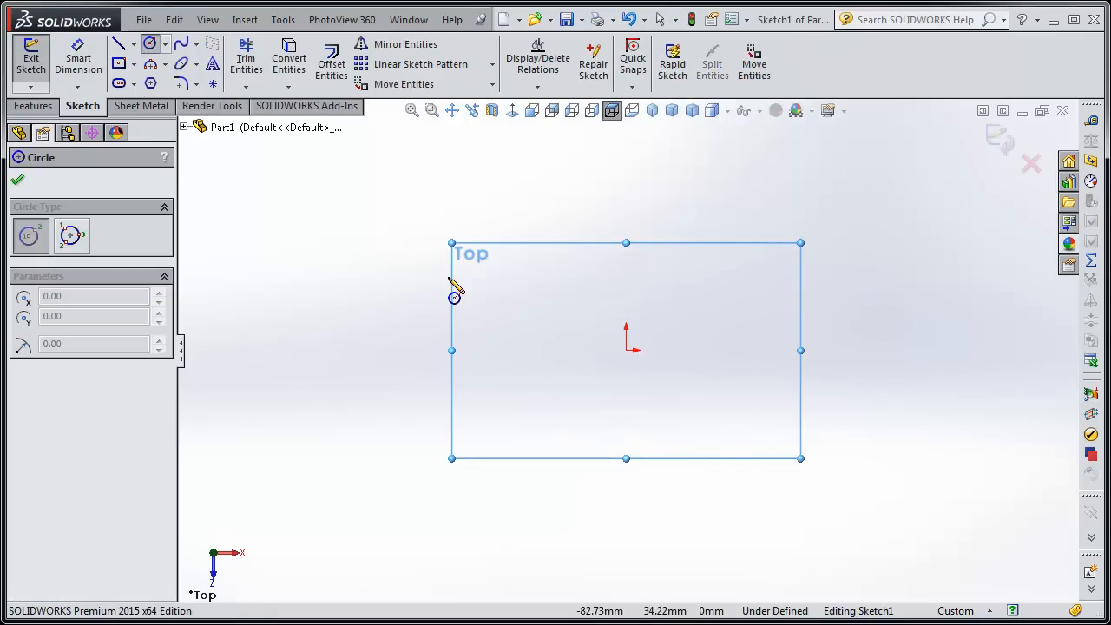
drag(625, 350, 691, 403)
text(60)
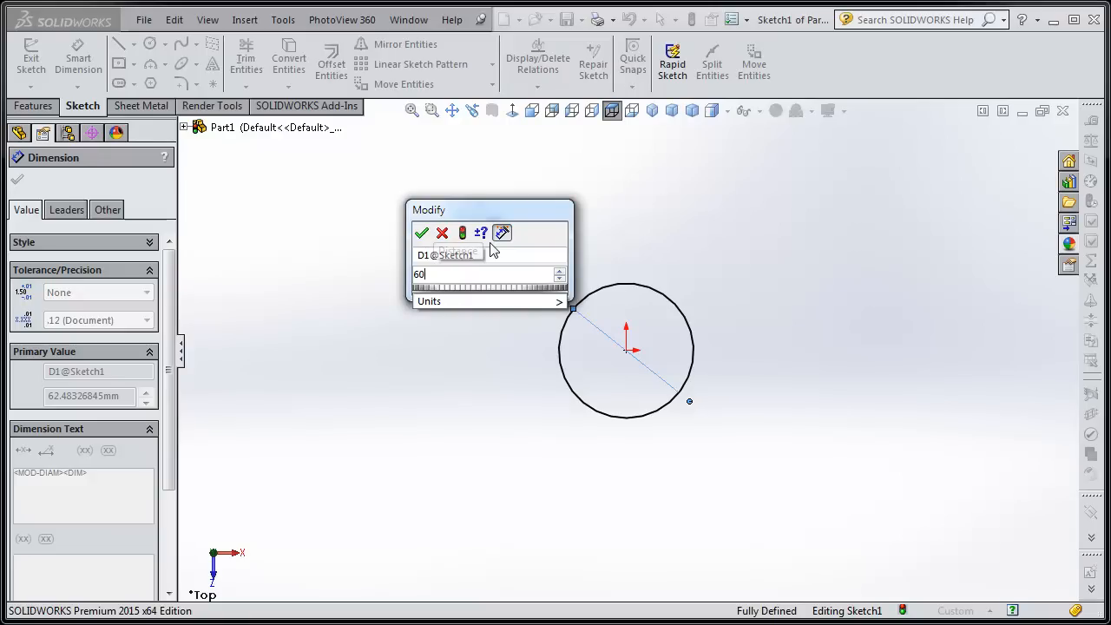
click(423, 233)
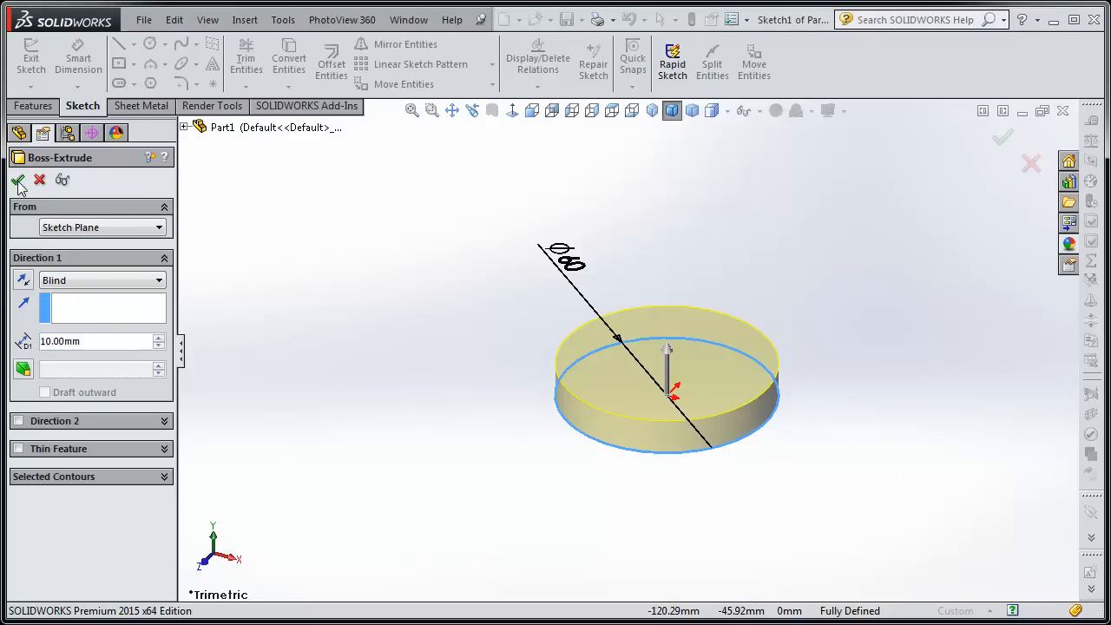
click(19, 179)
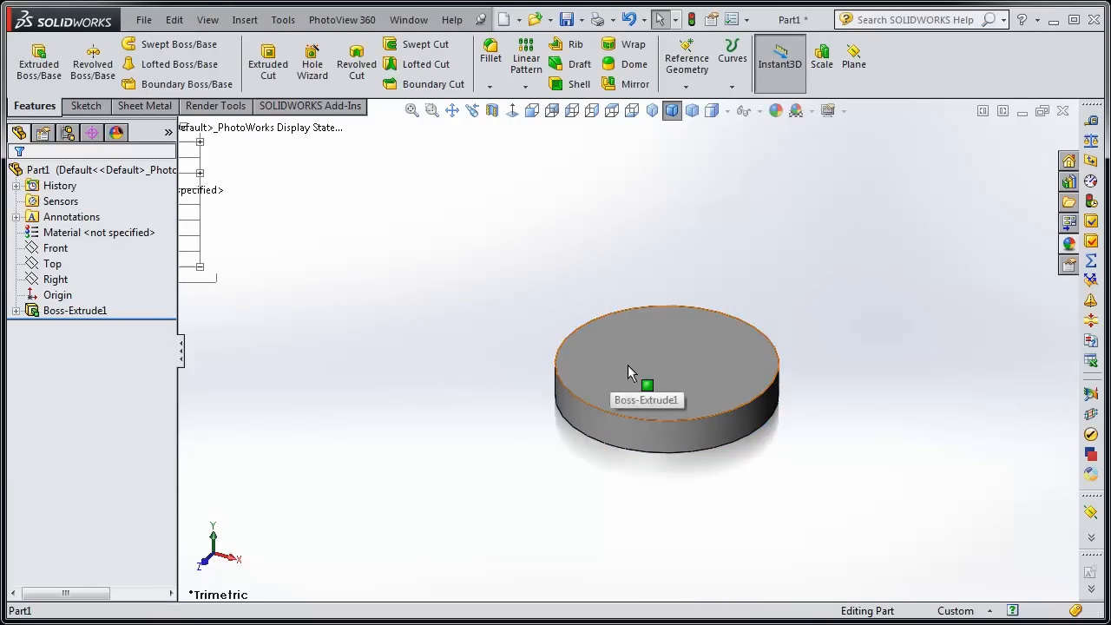
Sketch a centred 30 mm circle on the disc's top face and extrude it 30 mm.
click(645, 360)
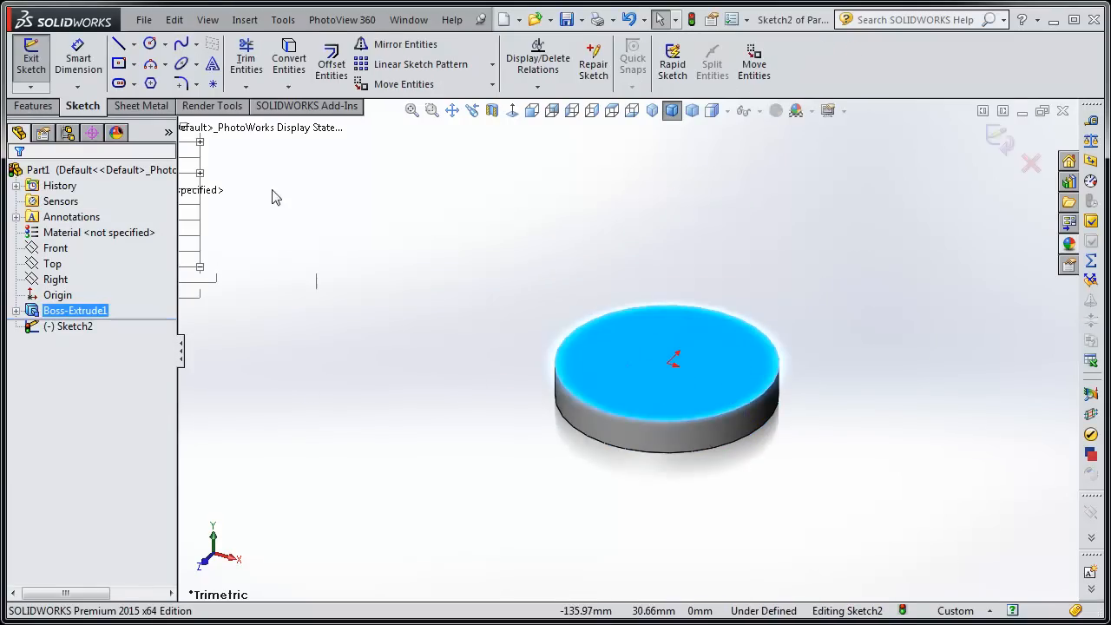
mouse_move(514, 111)
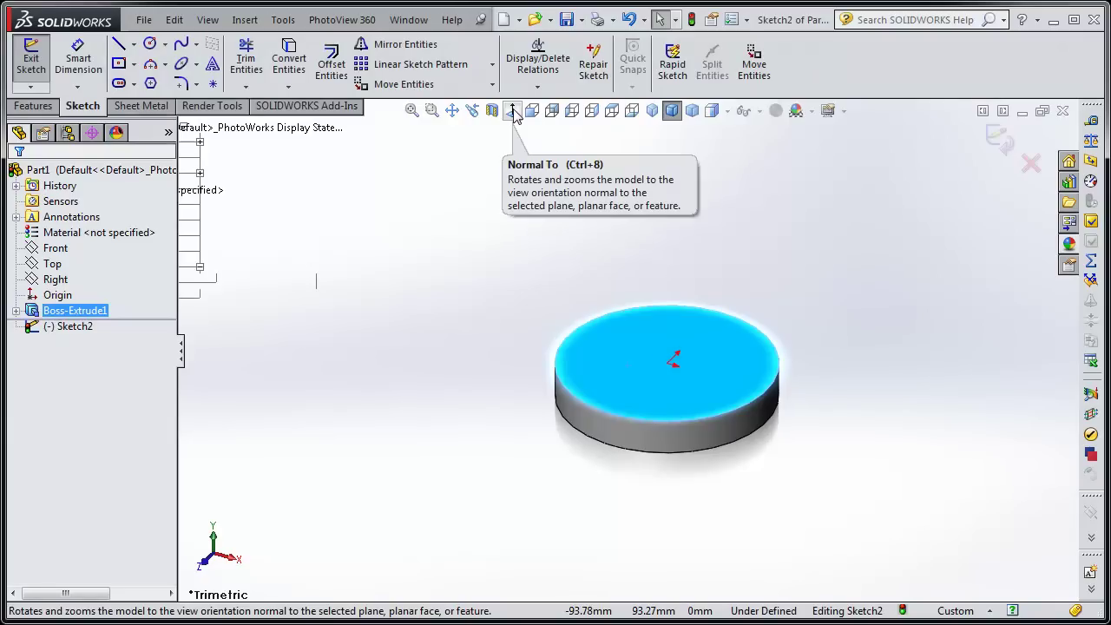
click(514, 111)
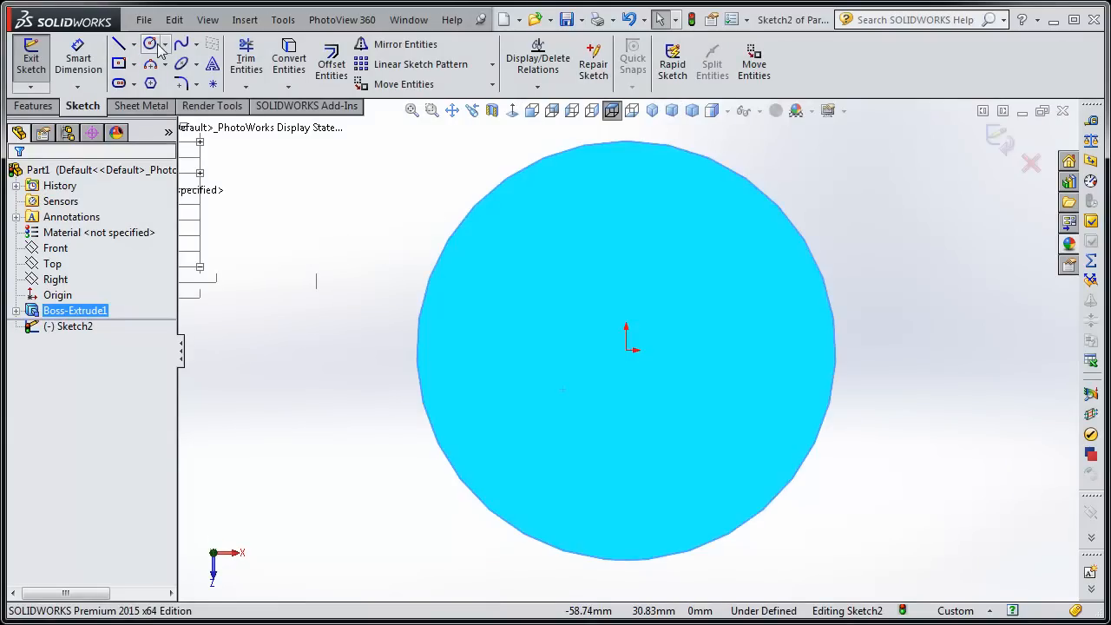
click(151, 45)
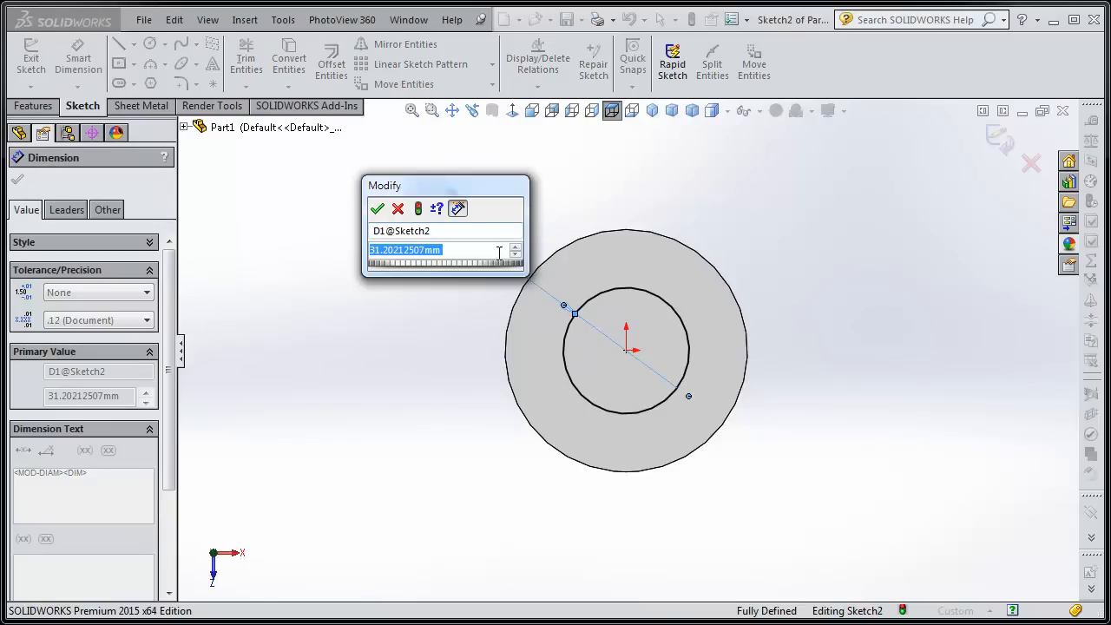
text(3)
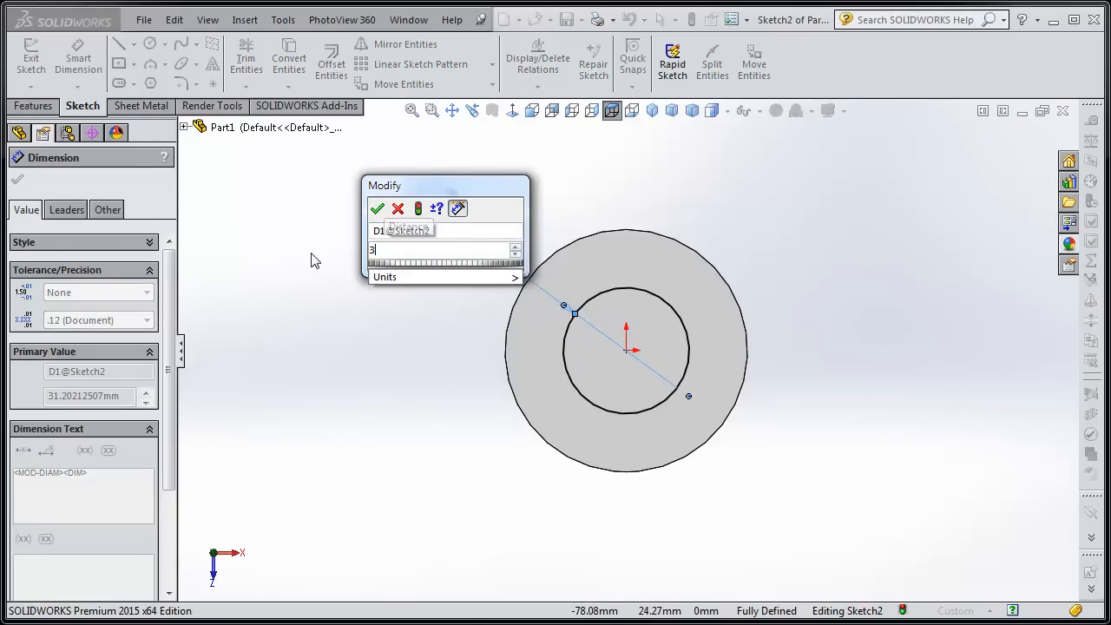
click(379, 208)
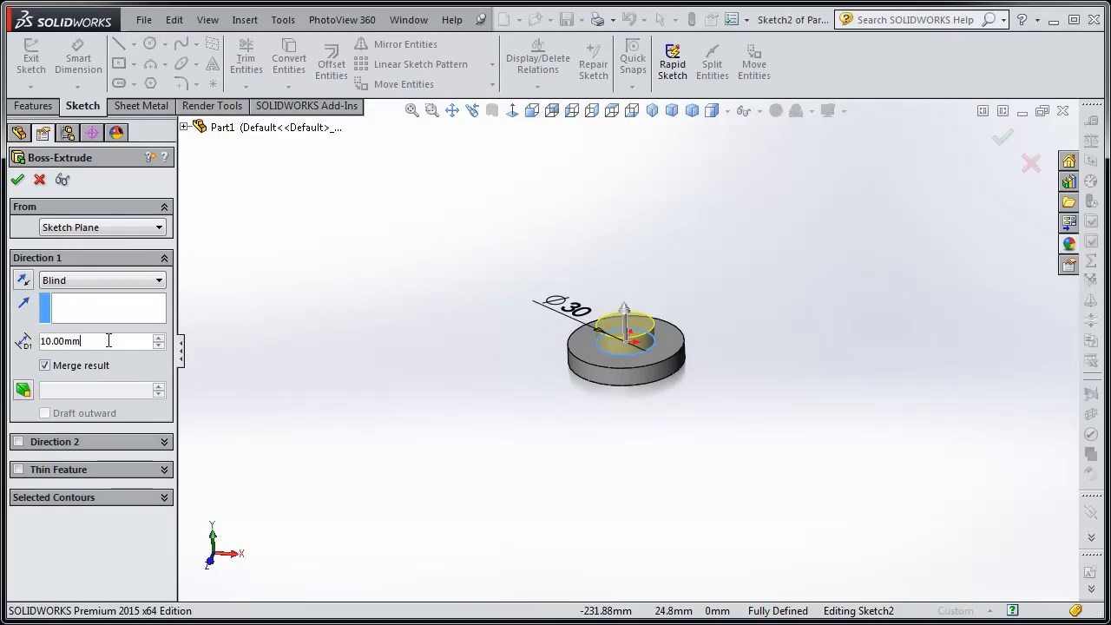
text(30)
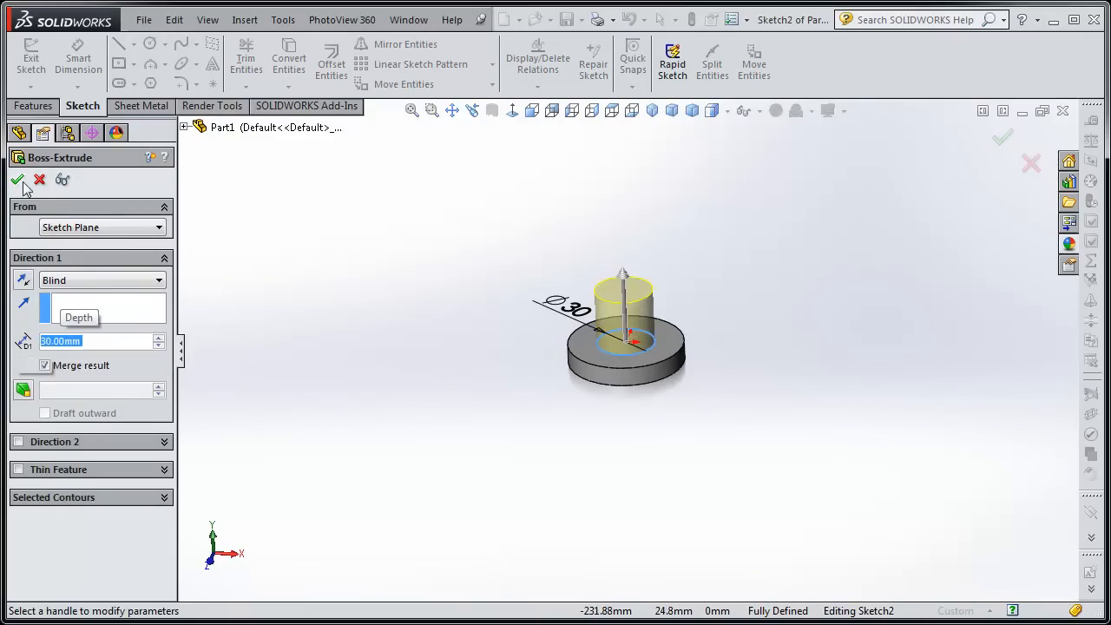
click(18, 179)
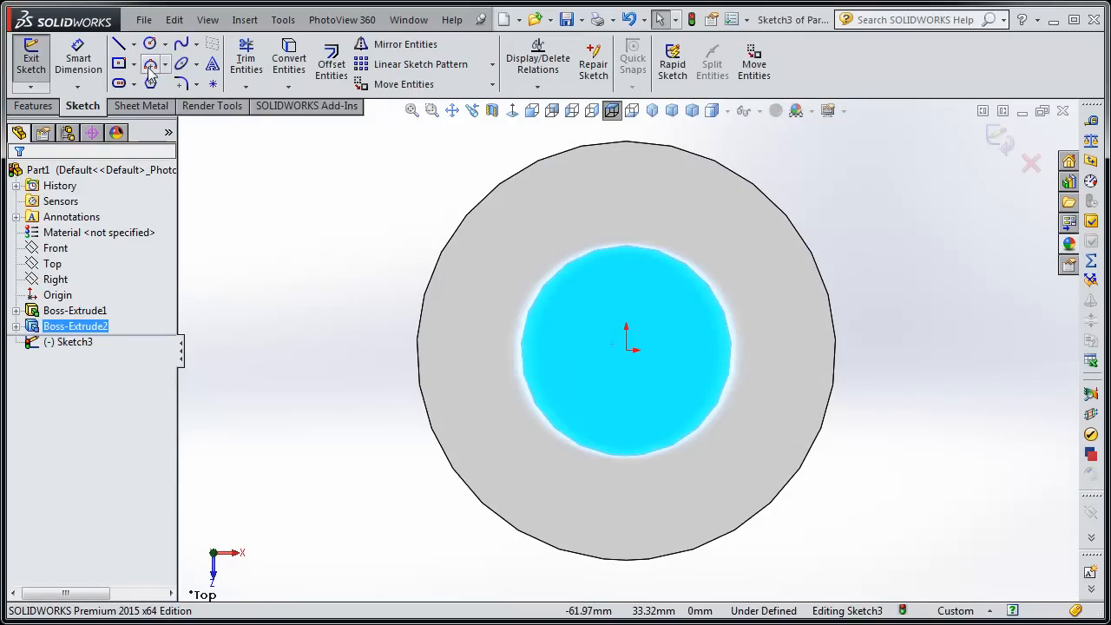
Sketch a 10 mm circle on the cylinder top and extrude a 50 mm tall pin.
click(149, 44)
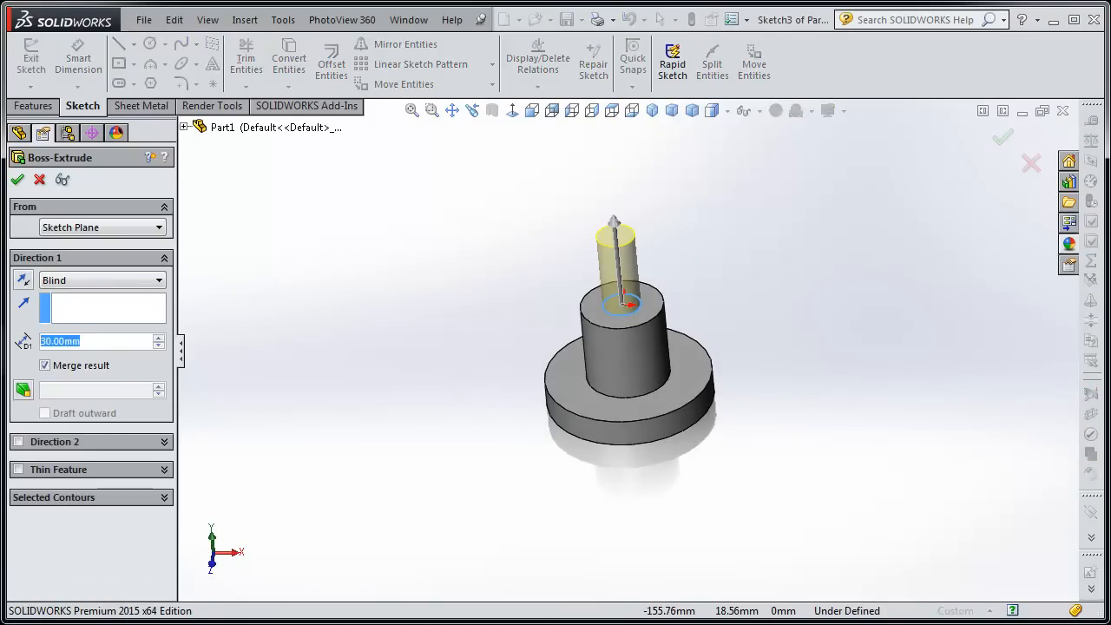
text(50)
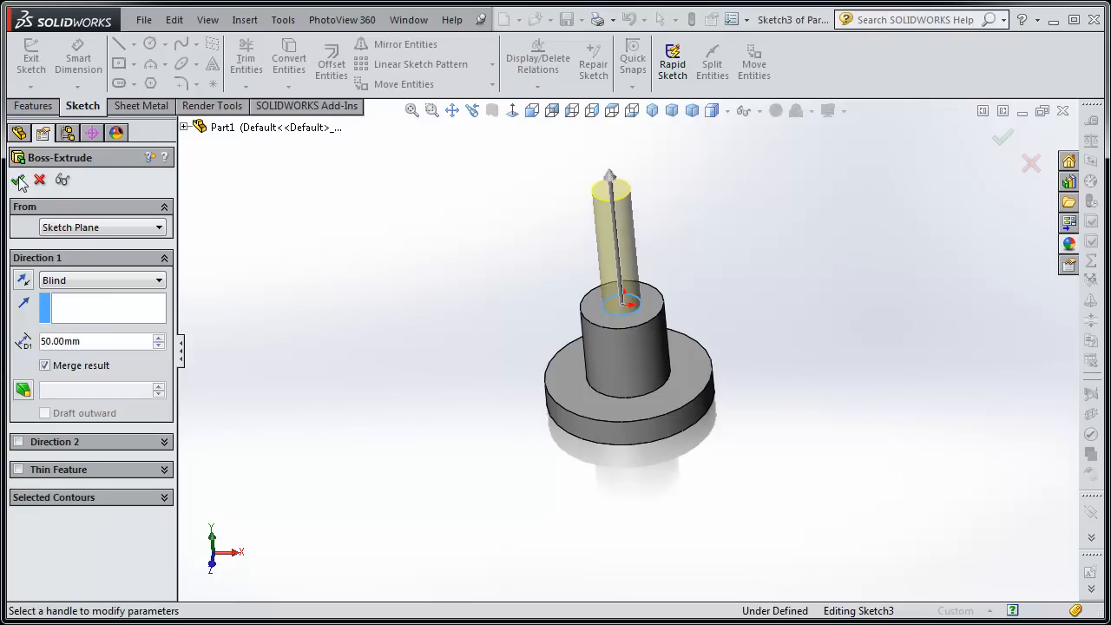
click(19, 179)
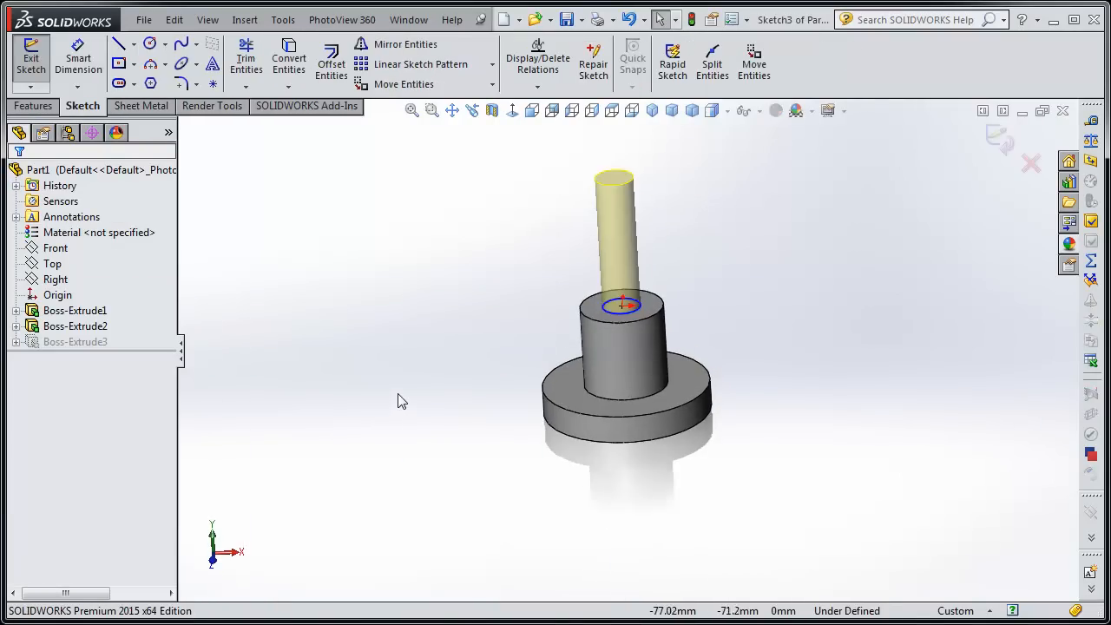
drag(403, 399, 460, 277)
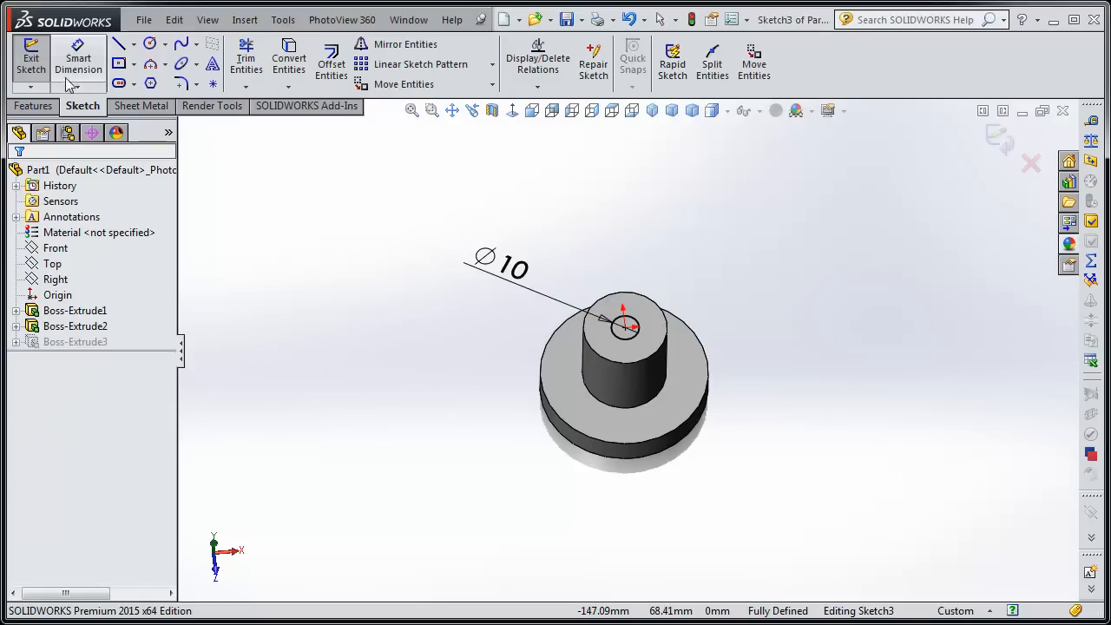
click(32, 63)
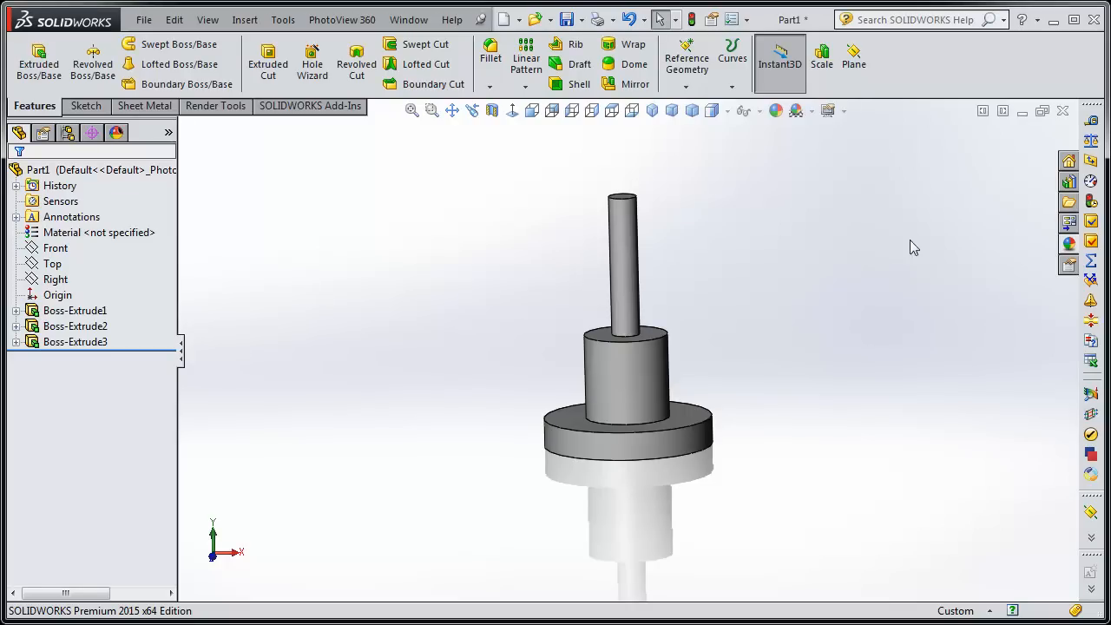
mouse_move(531, 128)
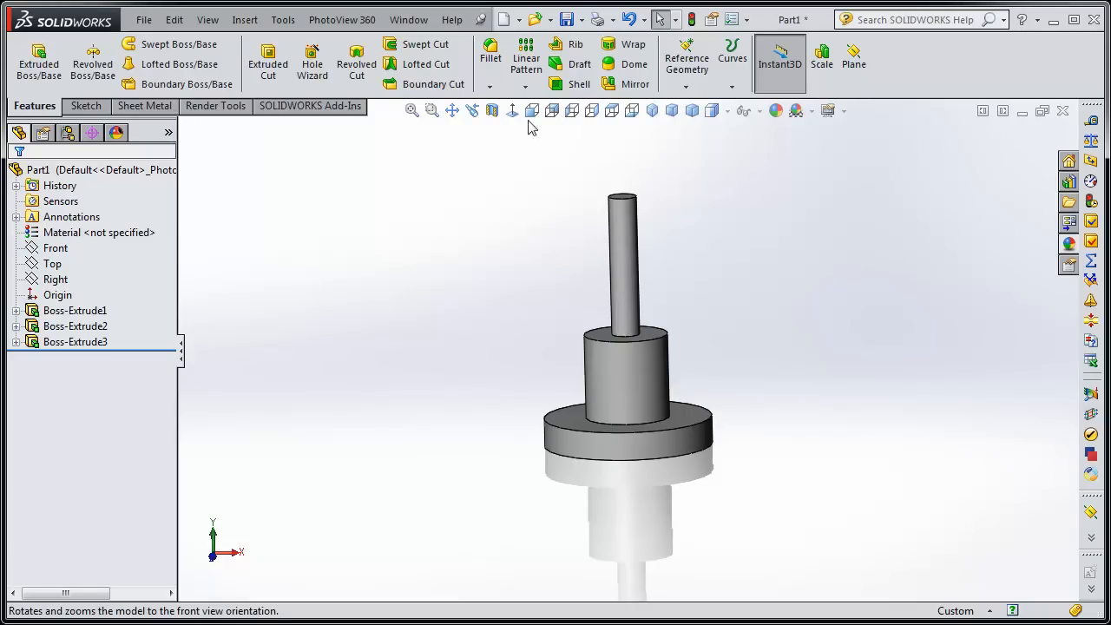
Section the part along Front, Top and Right planes, then view its back.
click(531, 111)
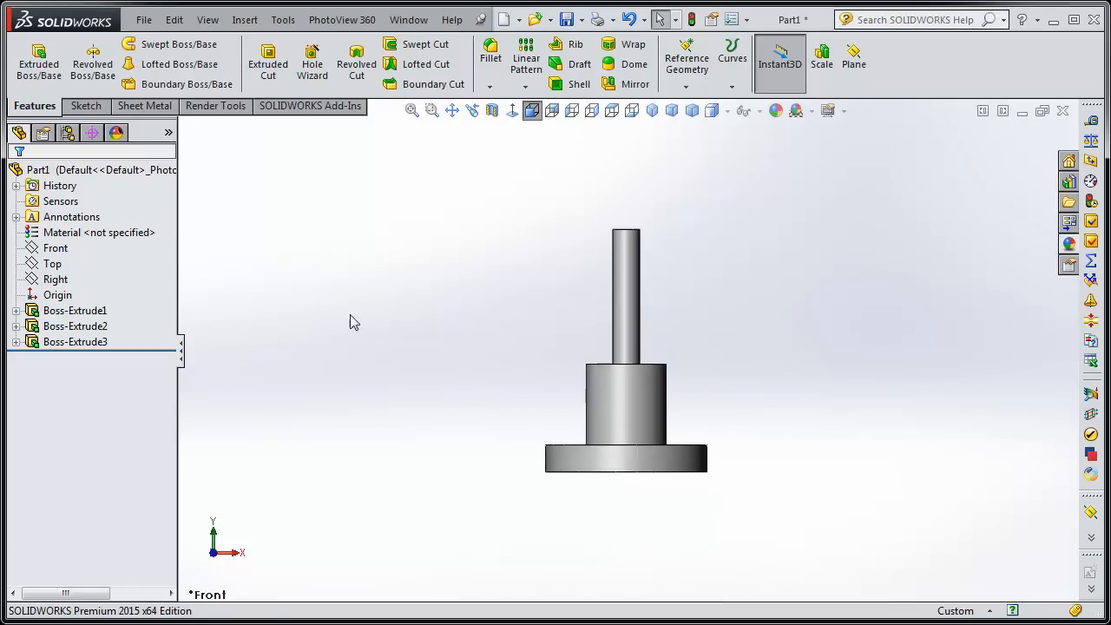
mouse_move(494, 111)
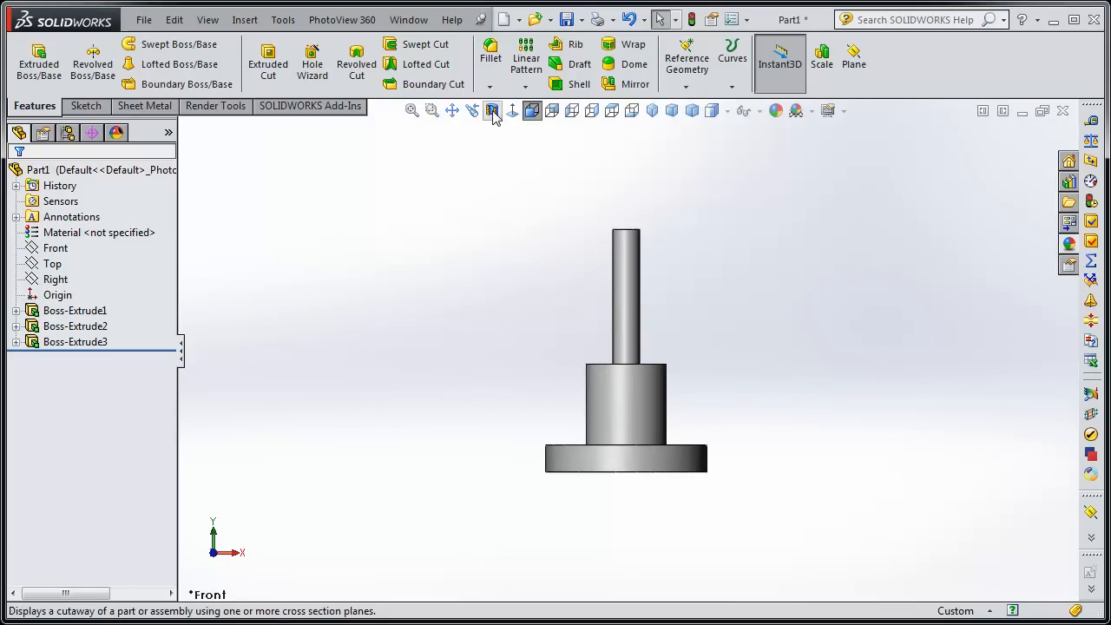
click(493, 112)
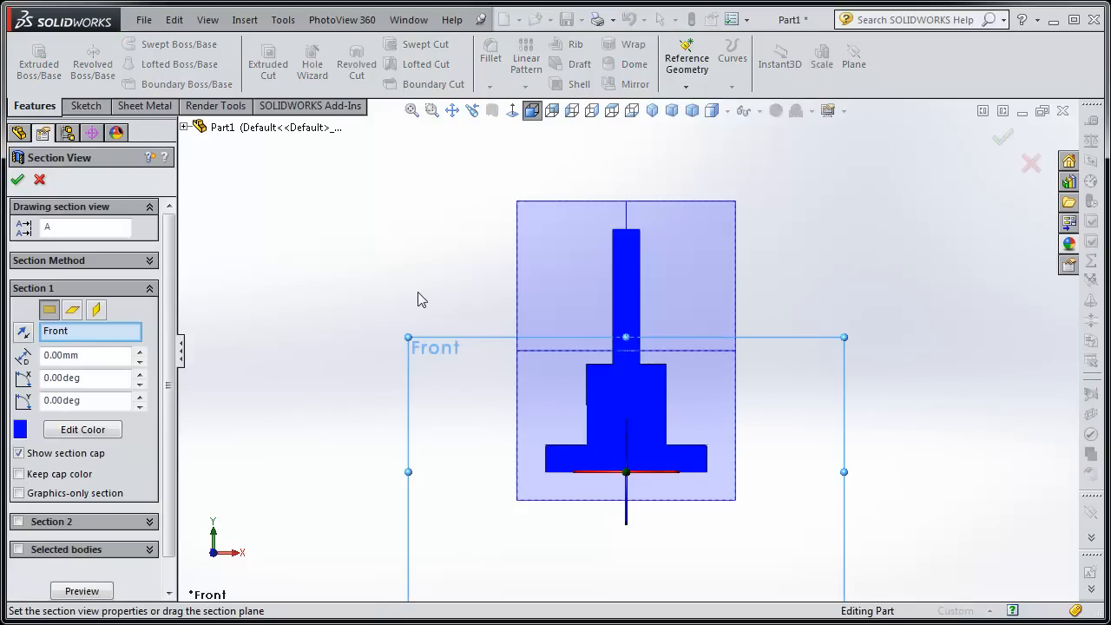
mouse_move(500, 253)
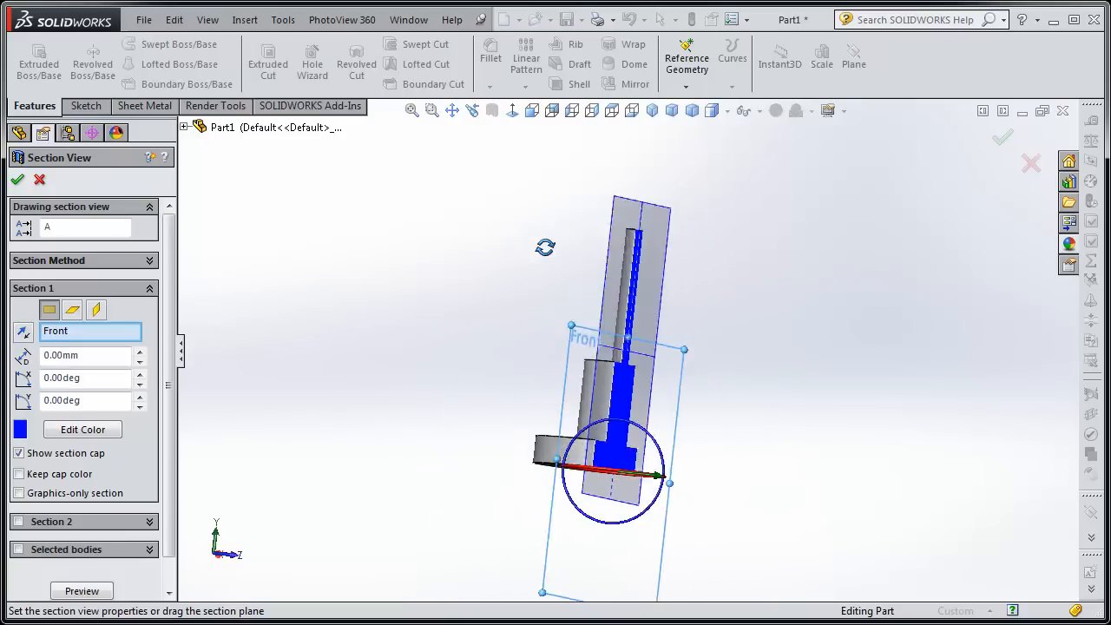
click(73, 309)
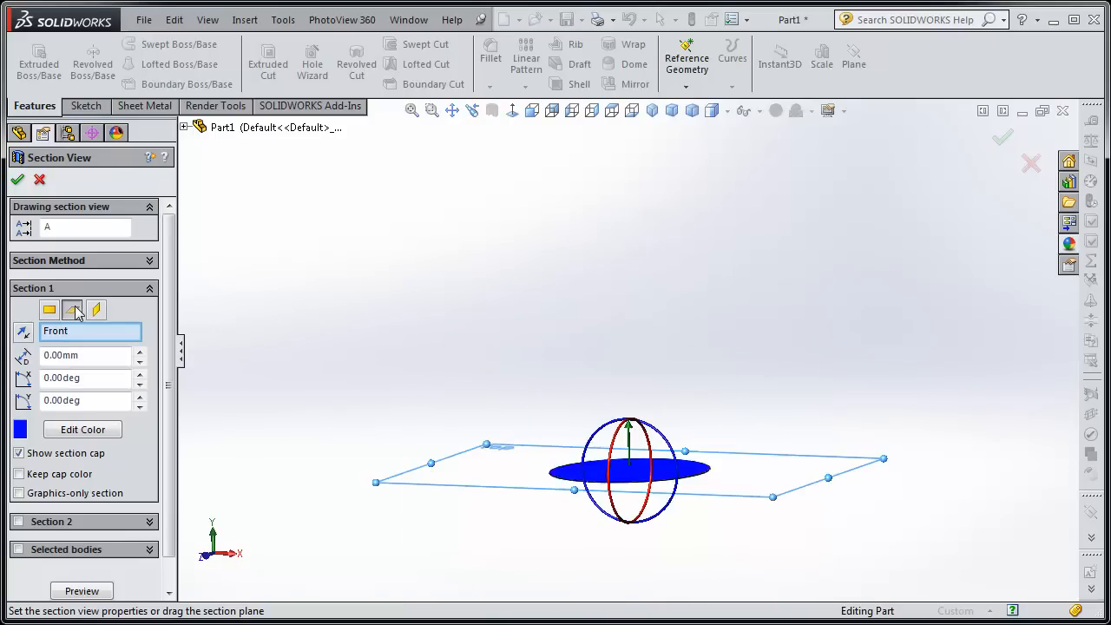
click(98, 309)
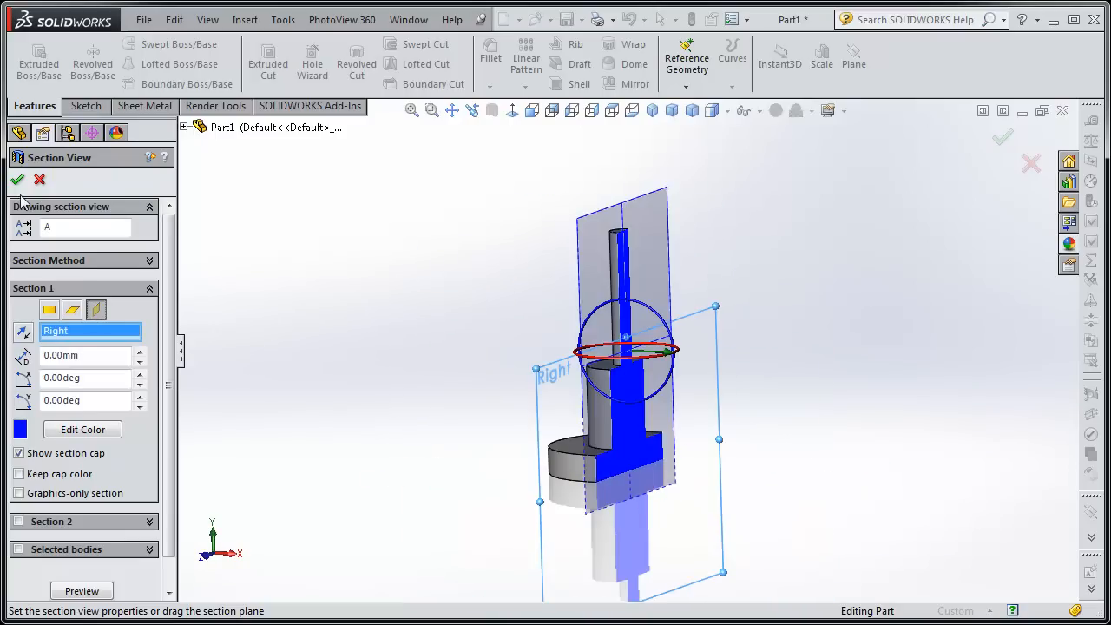
click(17, 178)
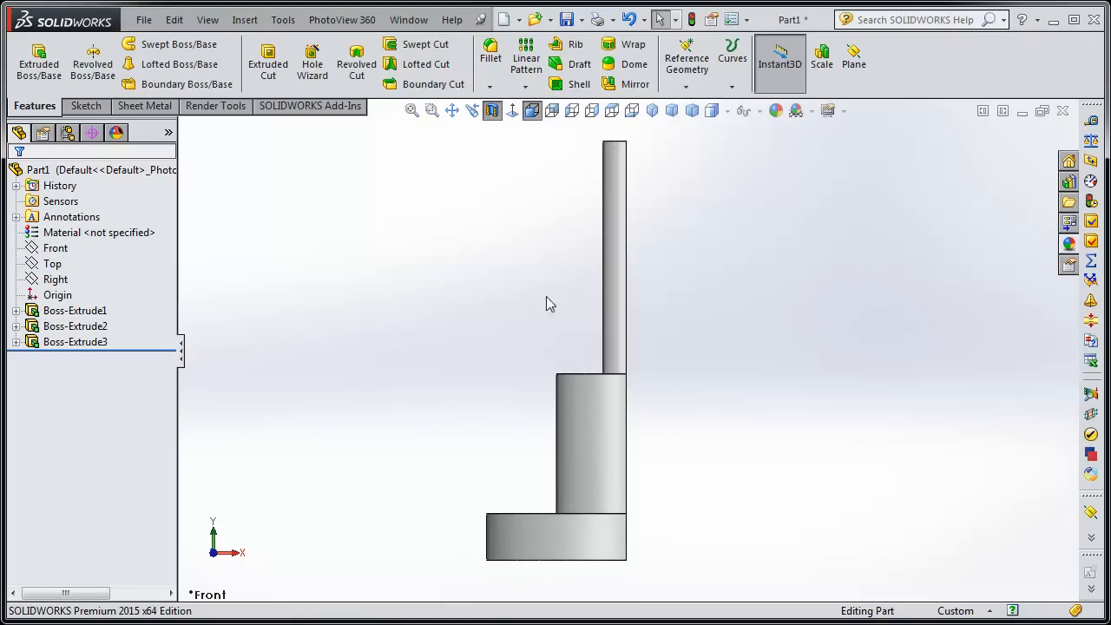
mouse_move(552, 112)
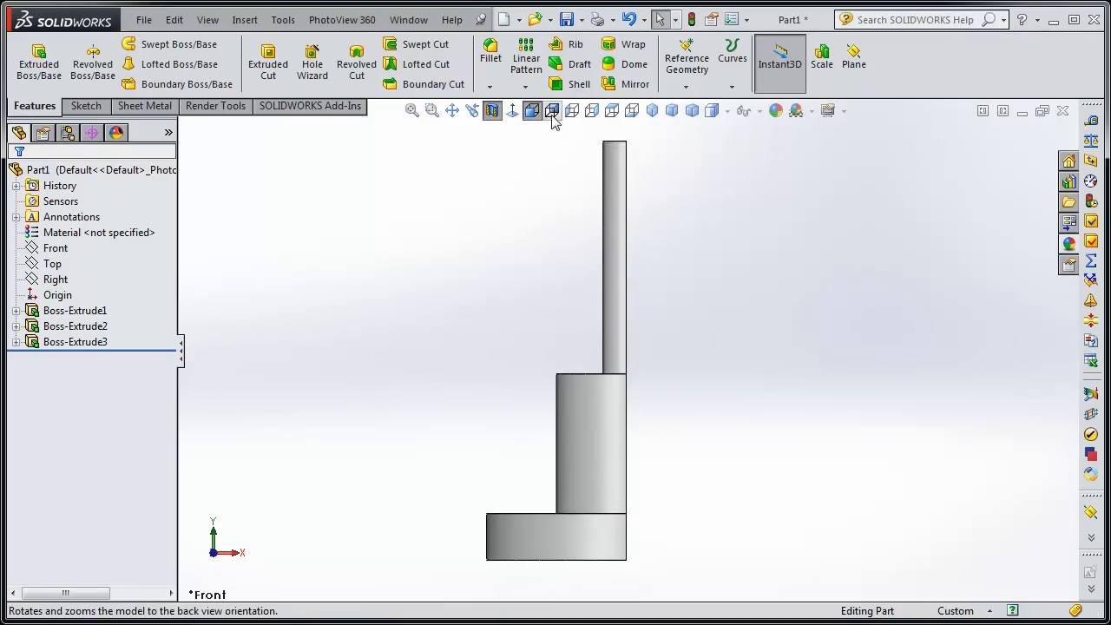
click(552, 111)
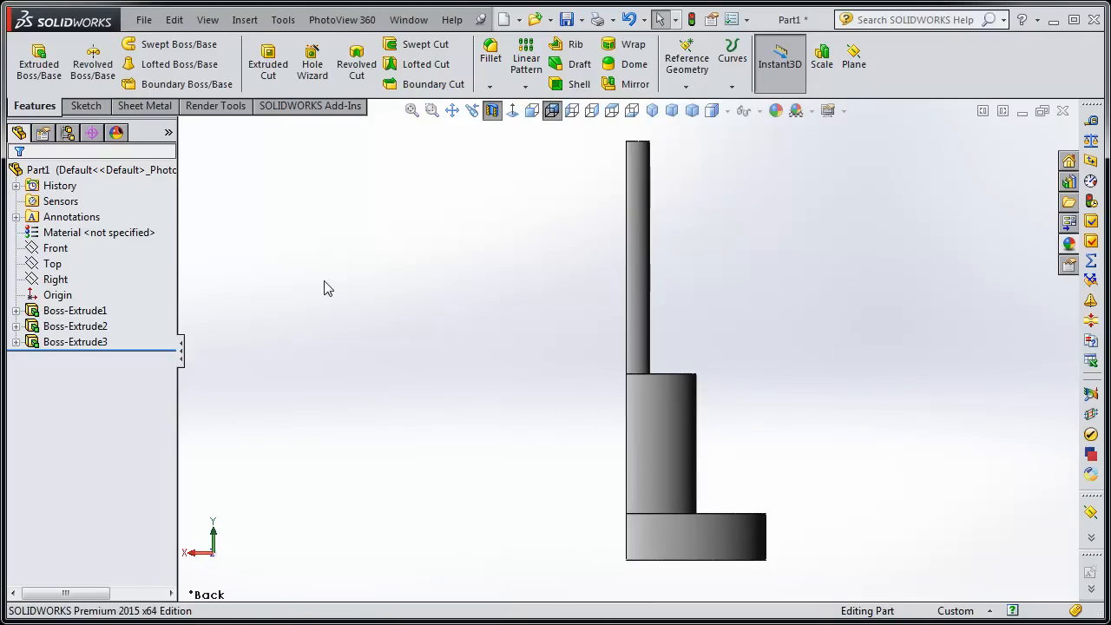
mouse_move(512, 122)
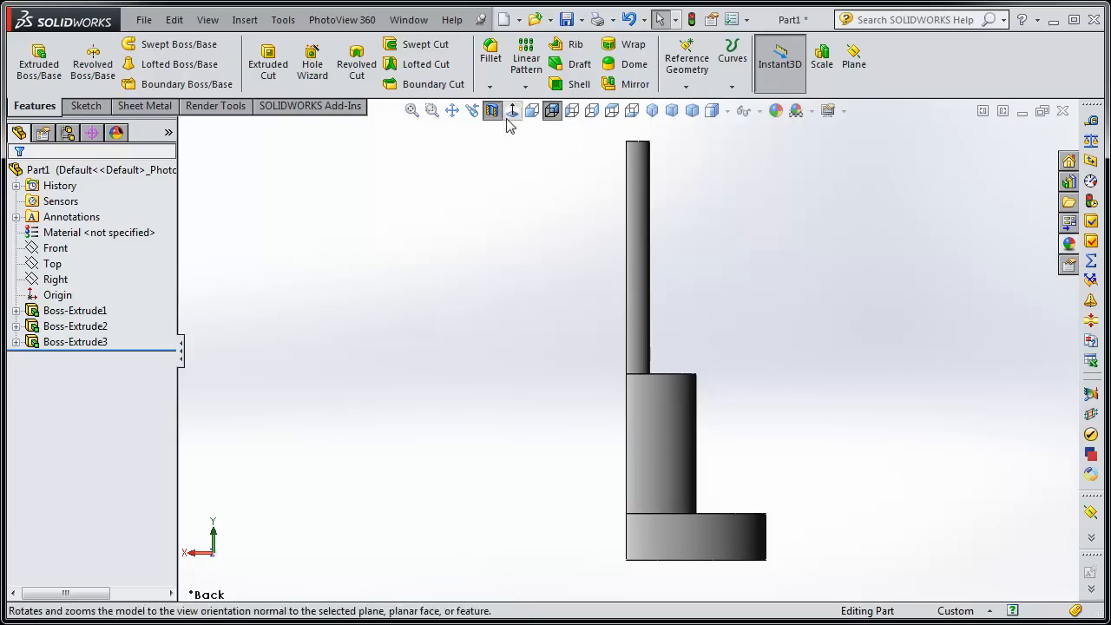
mouse_move(489, 111)
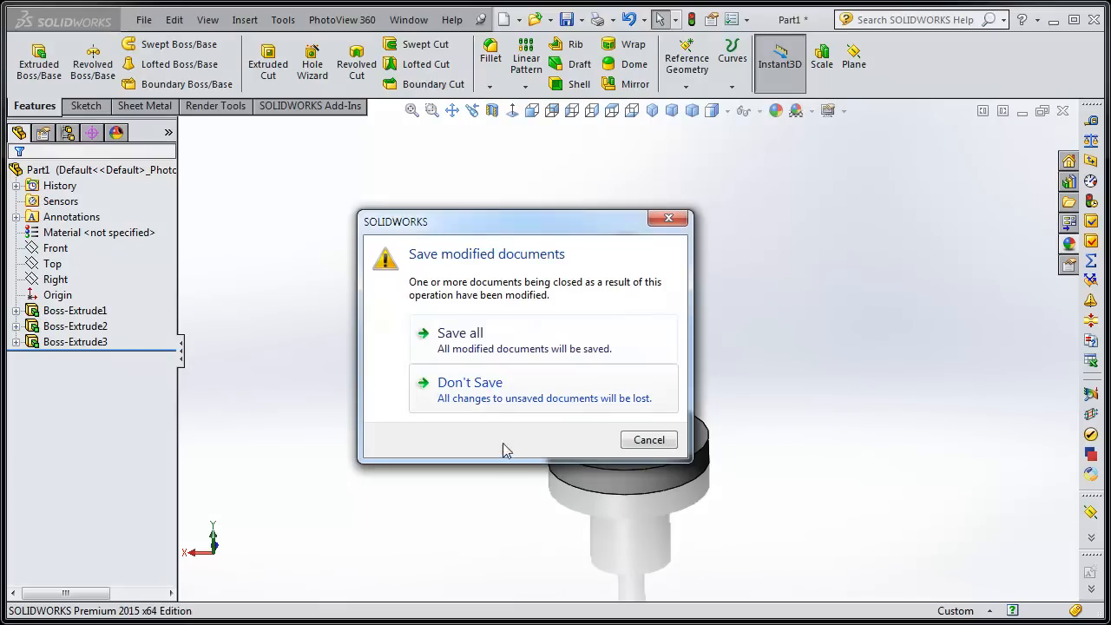
Close the part without saving and create a new part document.
click(468, 382)
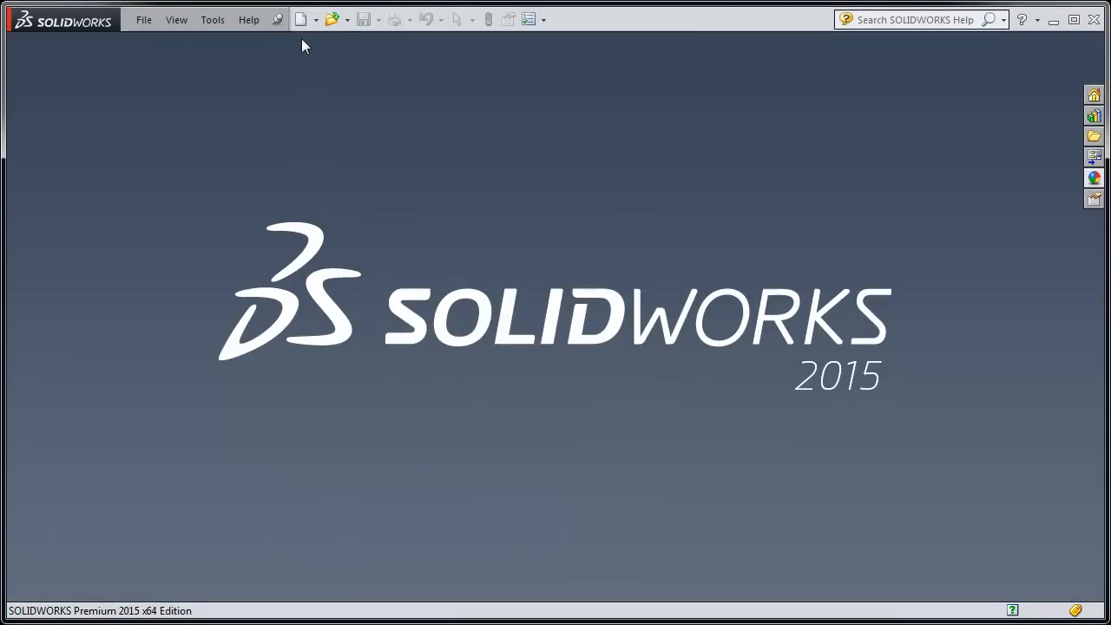
click(300, 19)
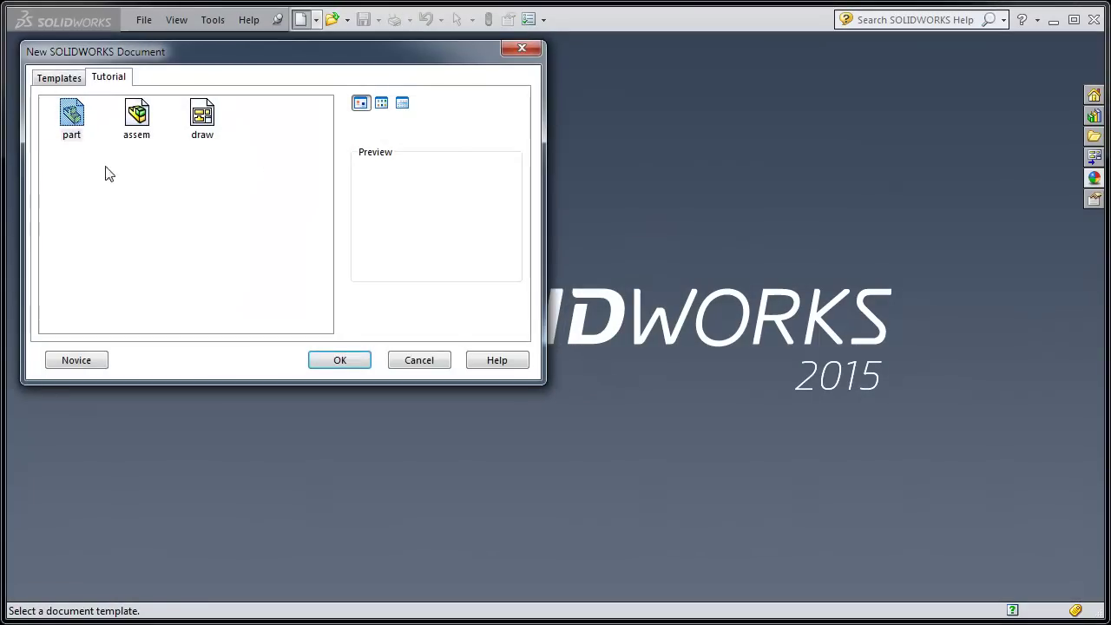
click(340, 360)
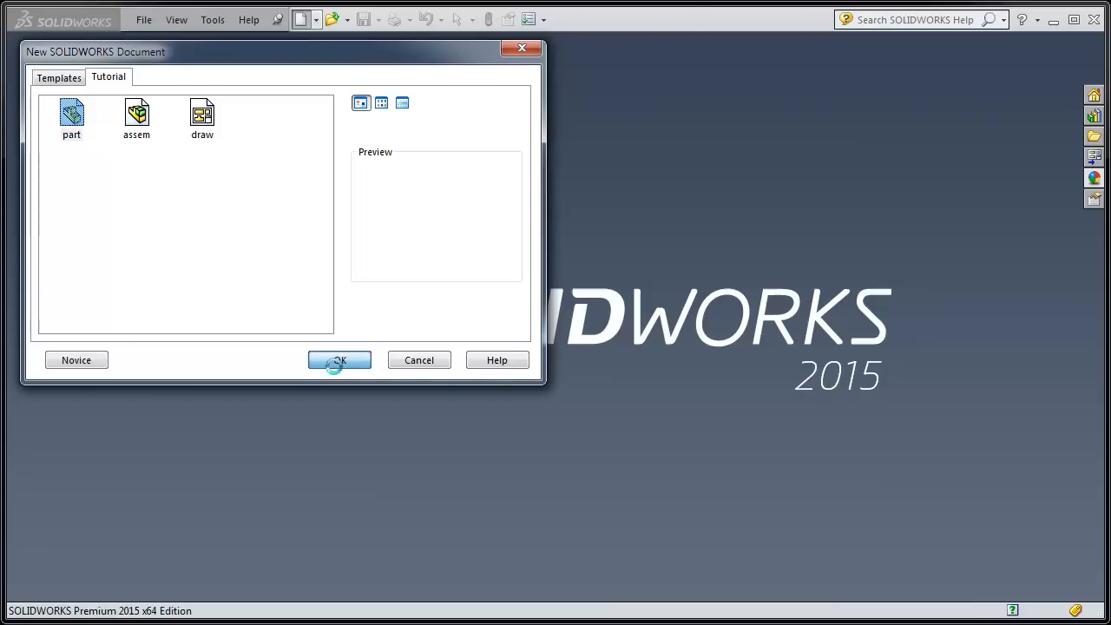
click(338, 359)
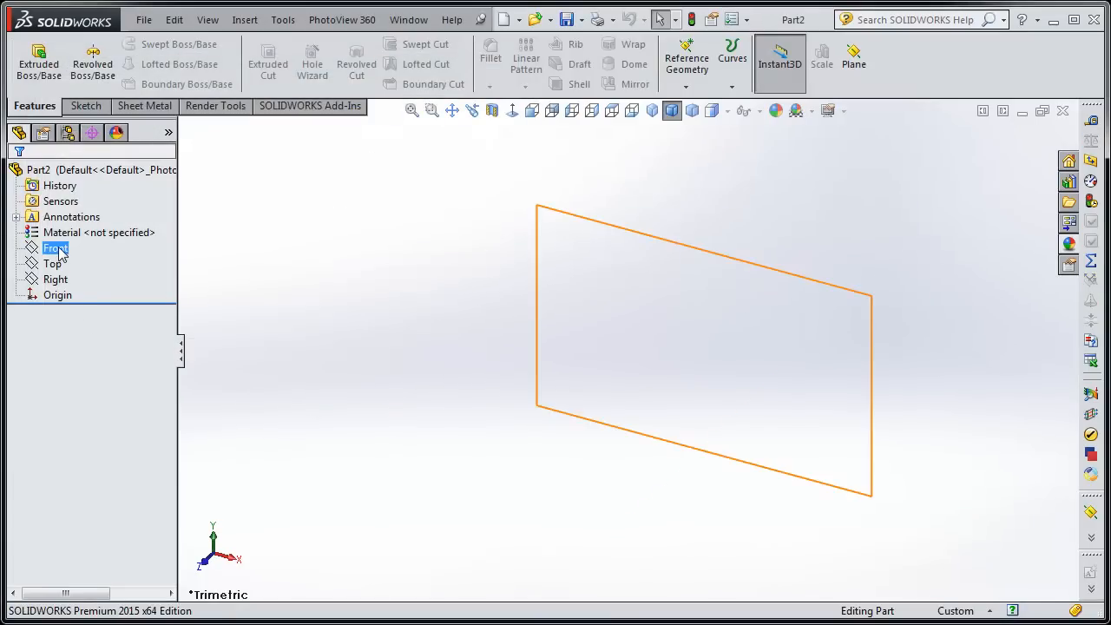
Begin a sketch on the Front plane.
click(56, 247)
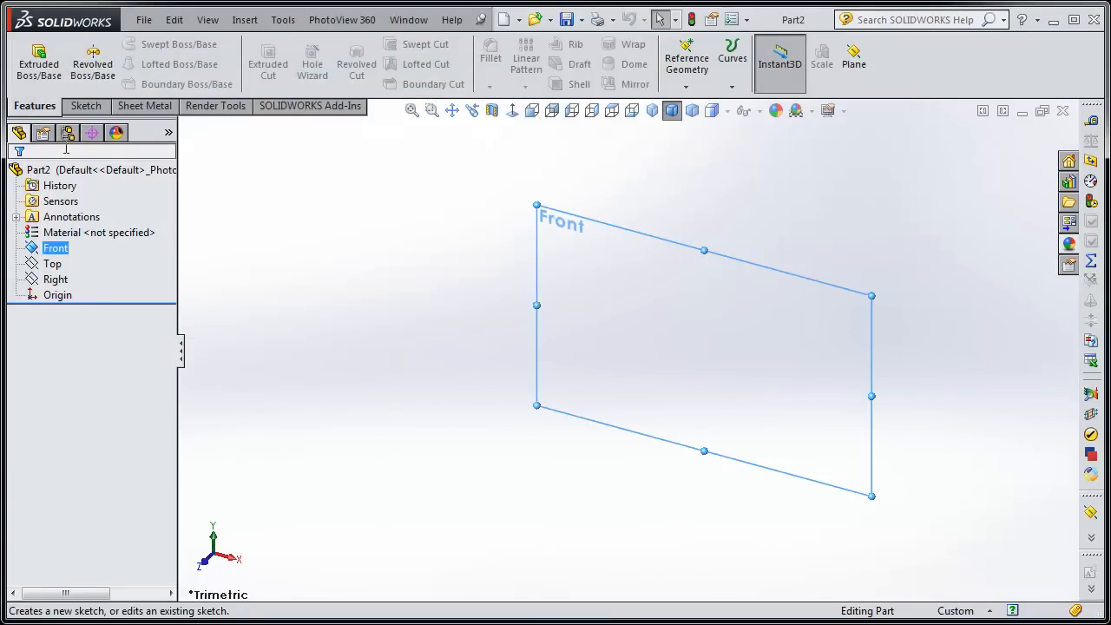
click(85, 106)
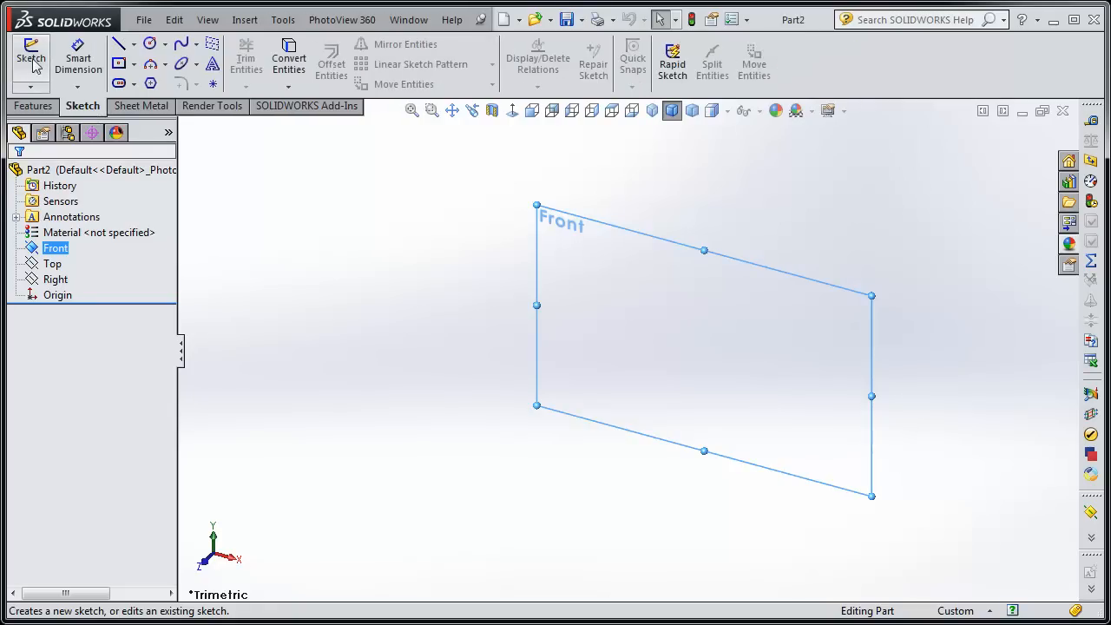
click(31, 52)
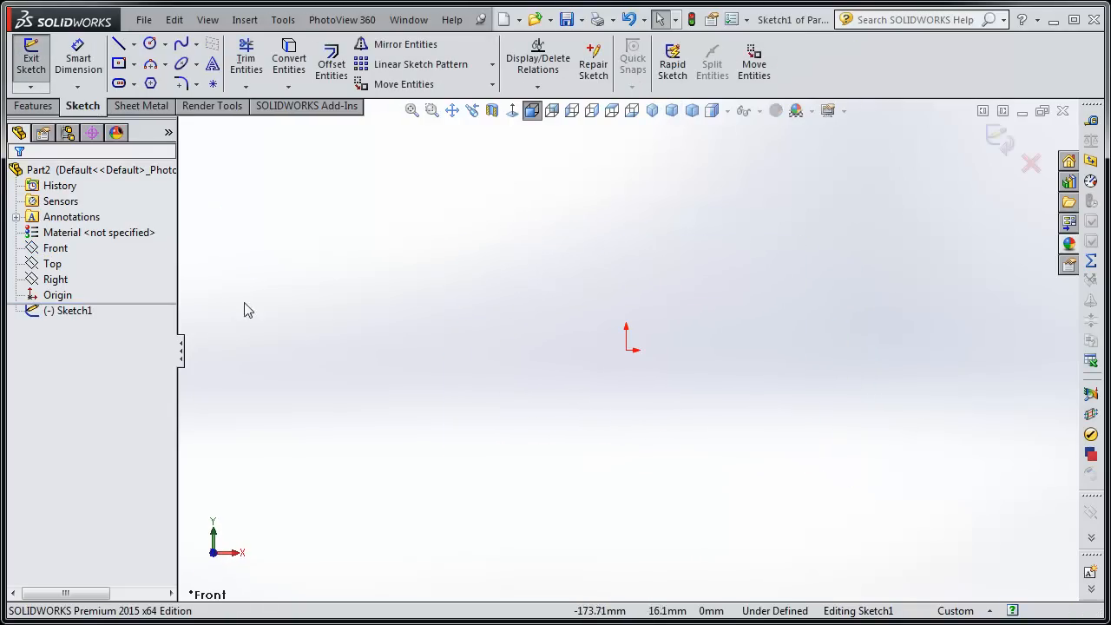
Draw the stepped half-profile with the Line tool, dimension its 10, 30 and 15 steps, and exit the sketch.
click(118, 43)
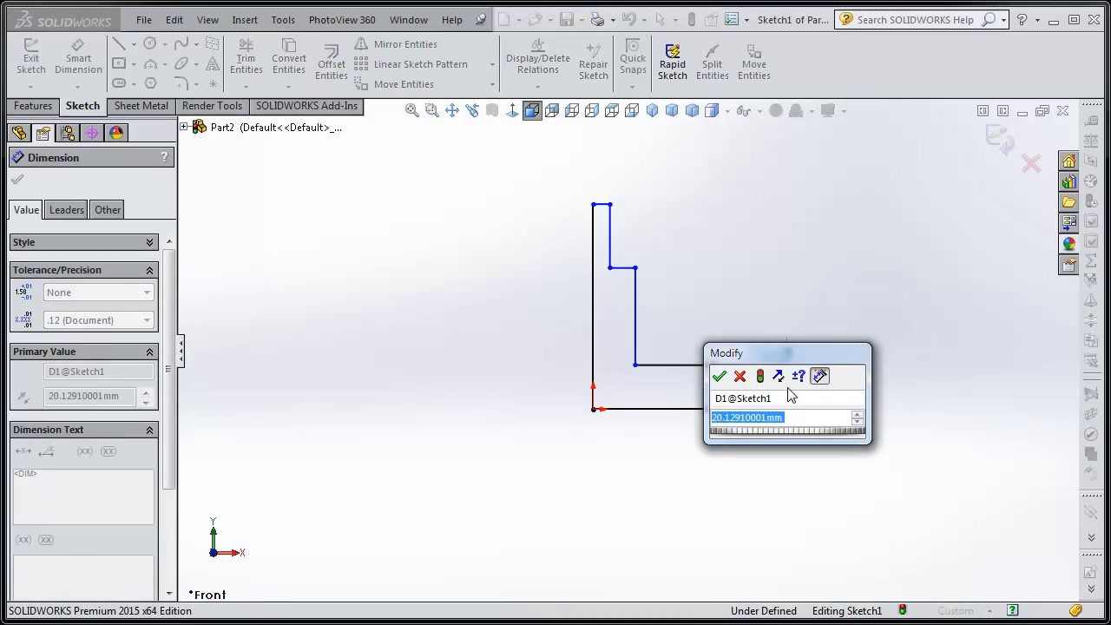
click(718, 375)
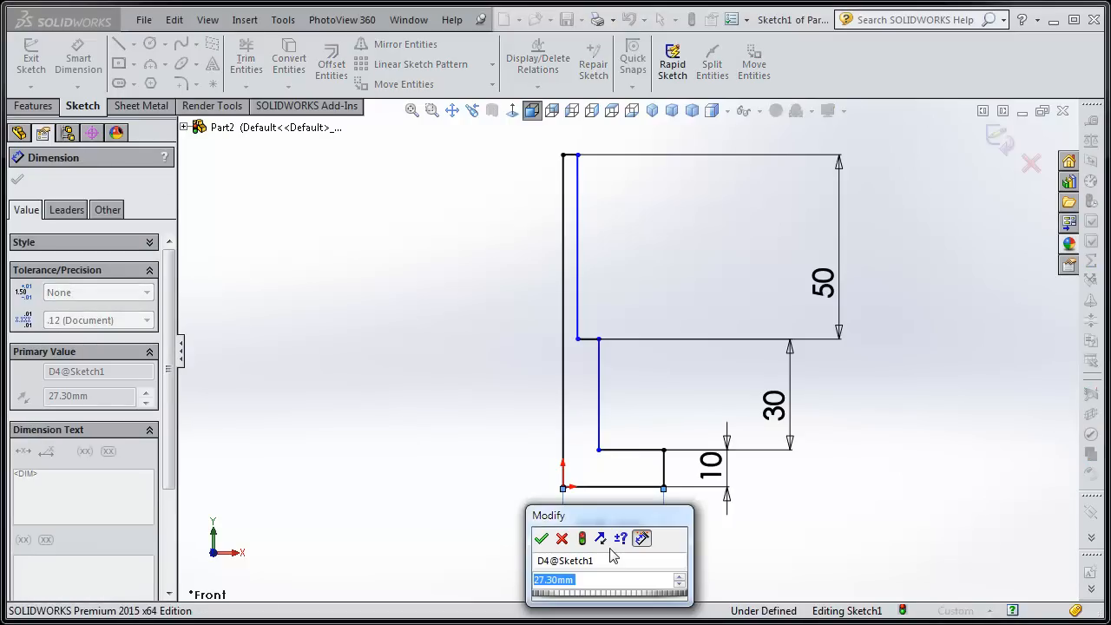
click(545, 538)
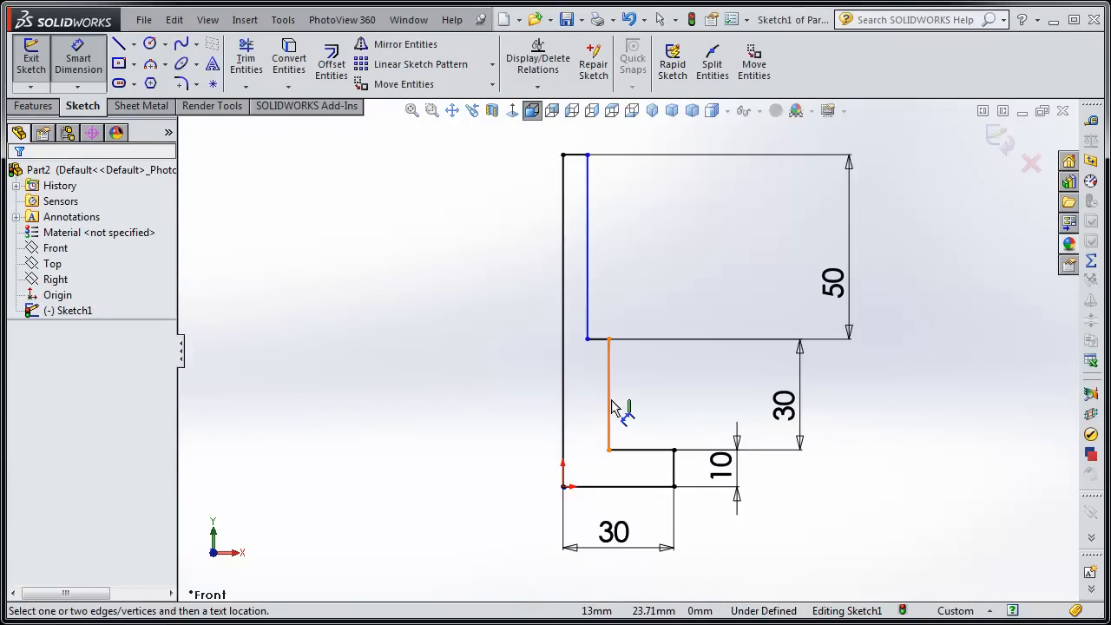
click(609, 403)
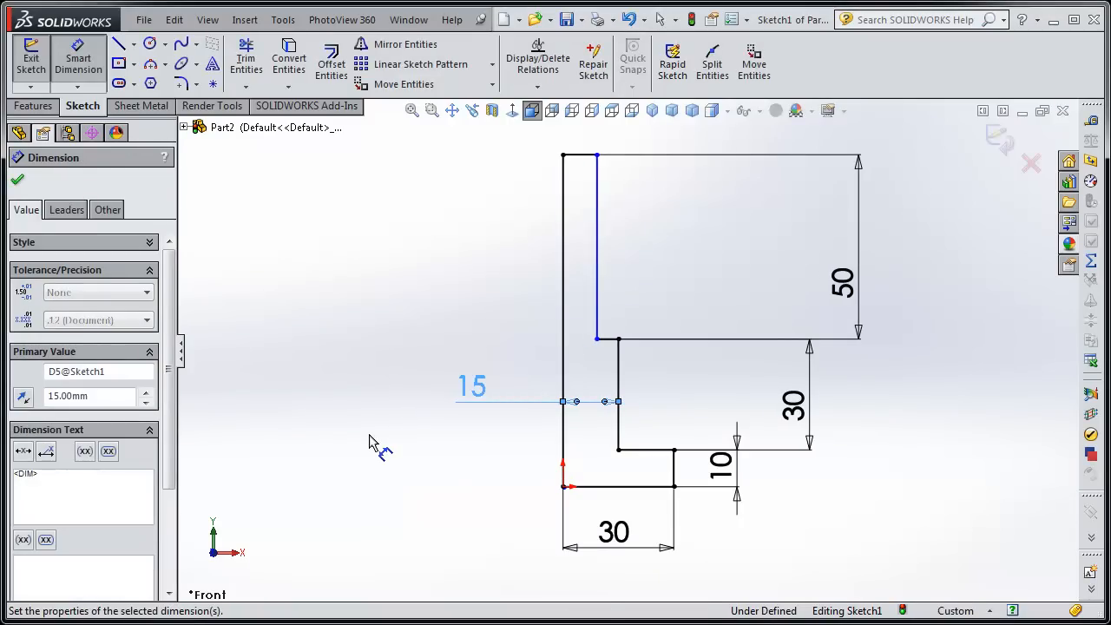
click(595, 246)
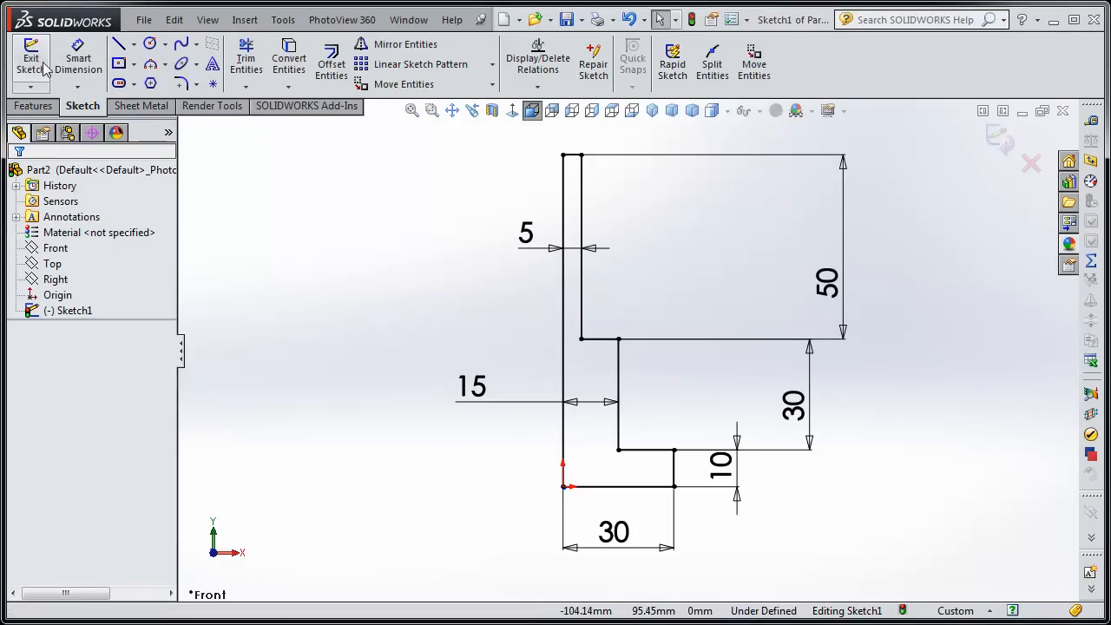
click(31, 54)
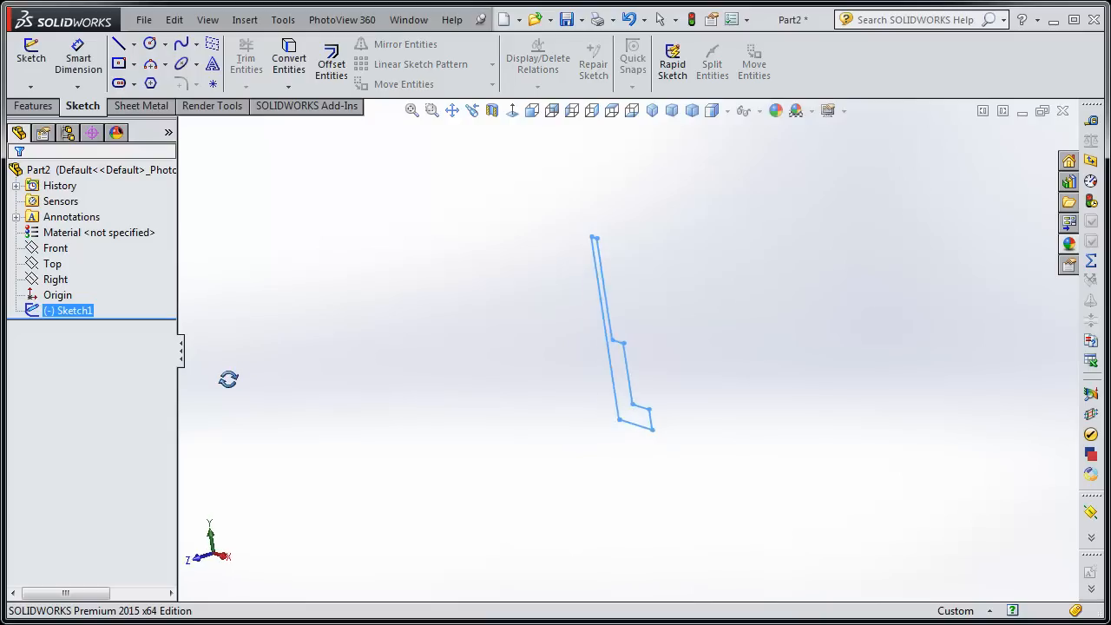
click(70, 309)
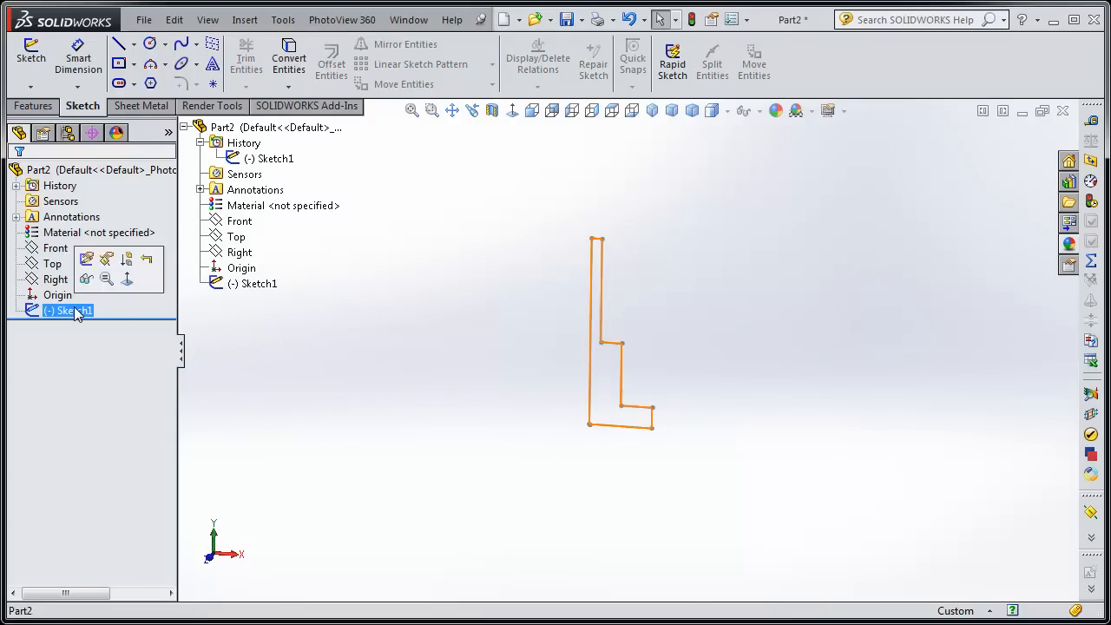
click(38, 63)
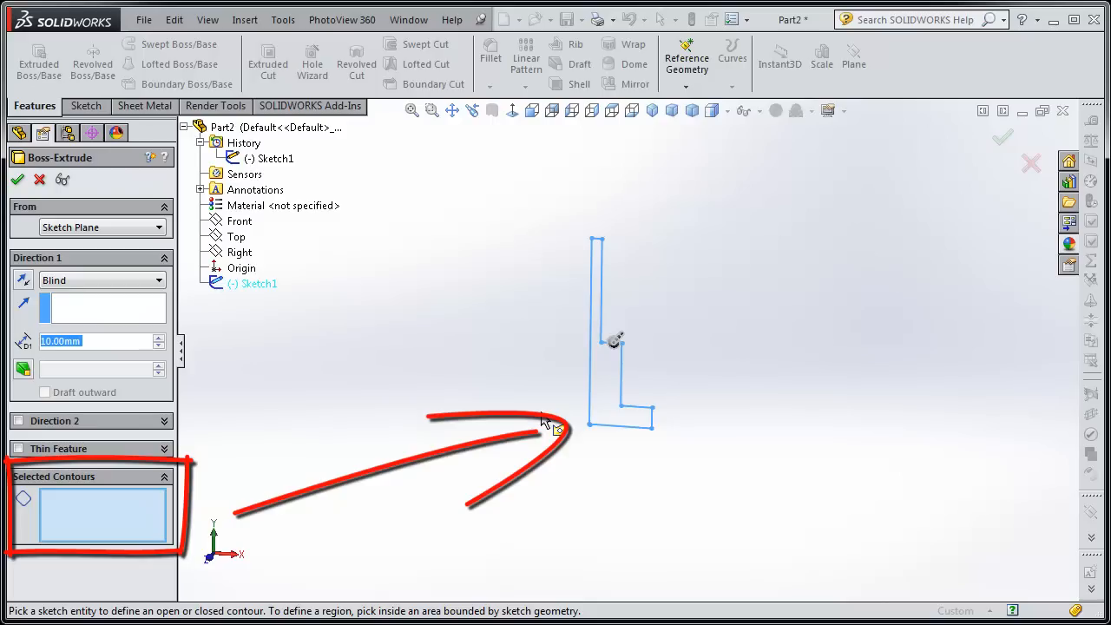
mouse_move(566, 404)
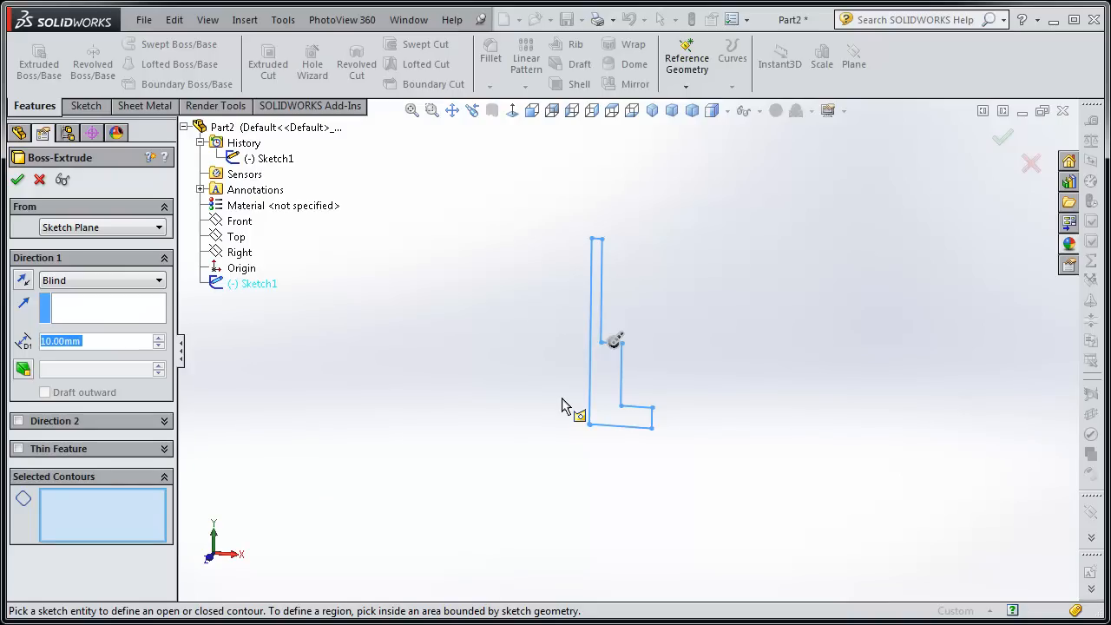
click(616, 391)
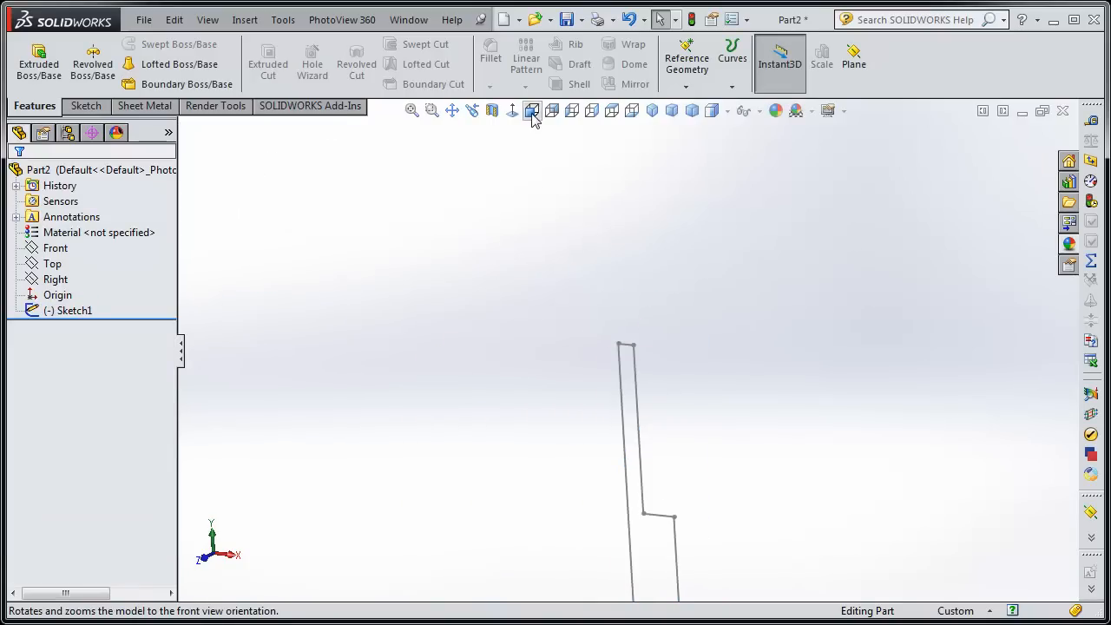
Face the stepped profile sketch straight on from the front.
click(532, 111)
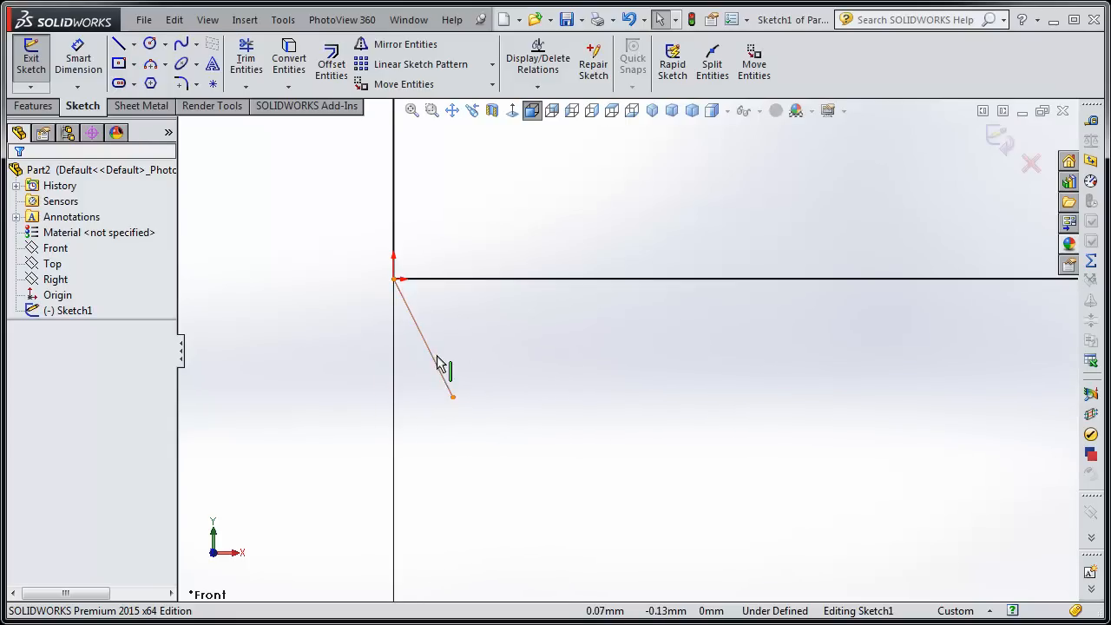
mouse_move(434, 368)
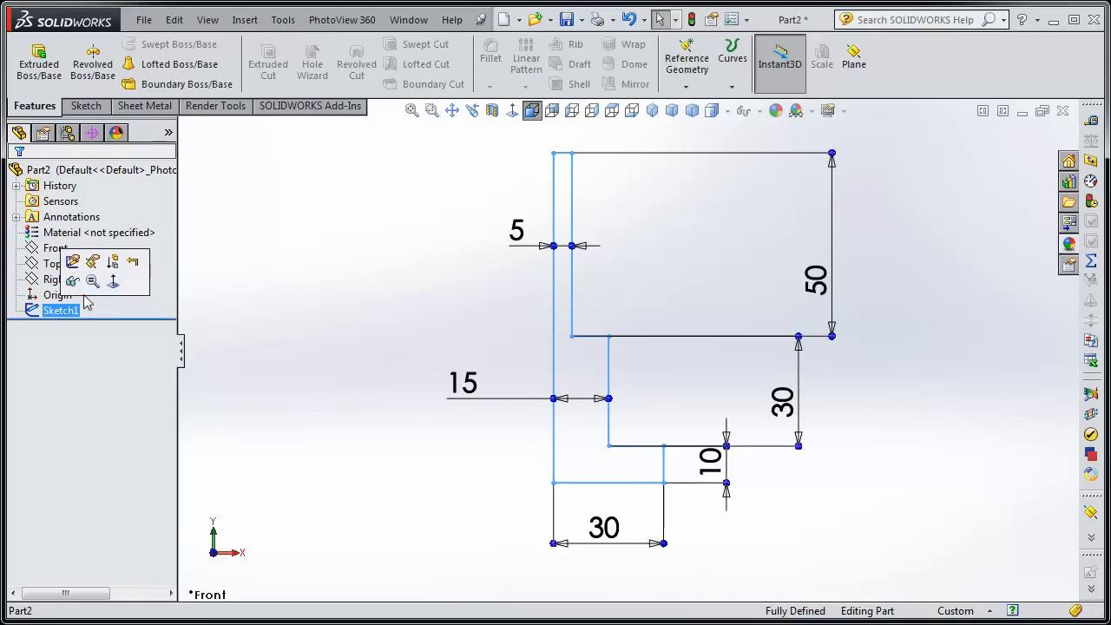
Extrude the profile Mid Plane with a 50.00 mm depth into a stepped block.
click(38, 61)
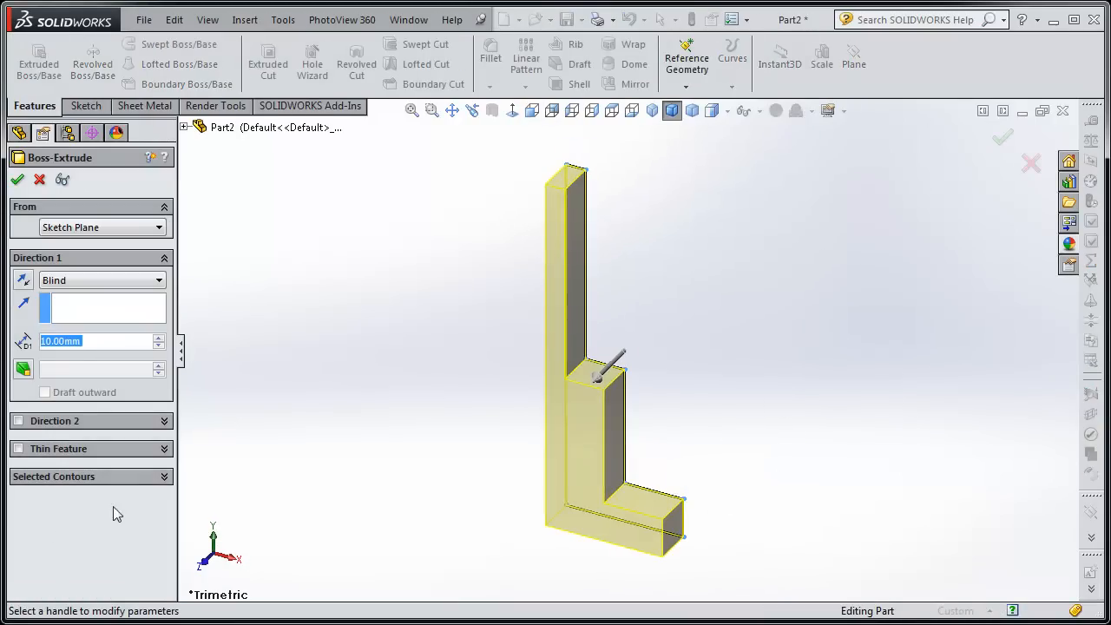
mouse_move(371, 458)
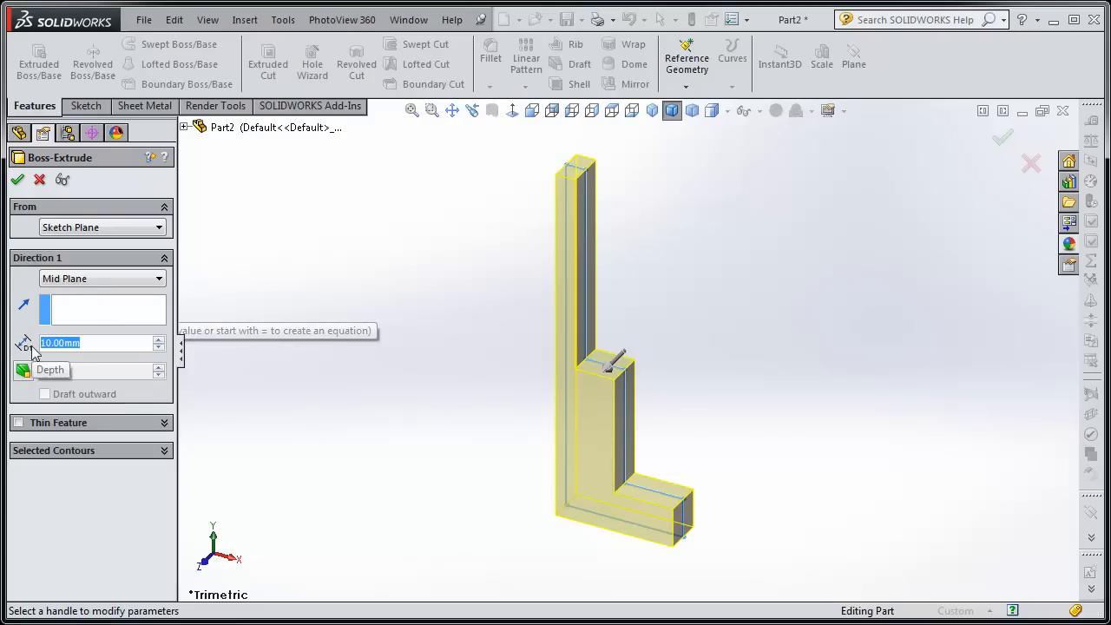
text(50.00mm)
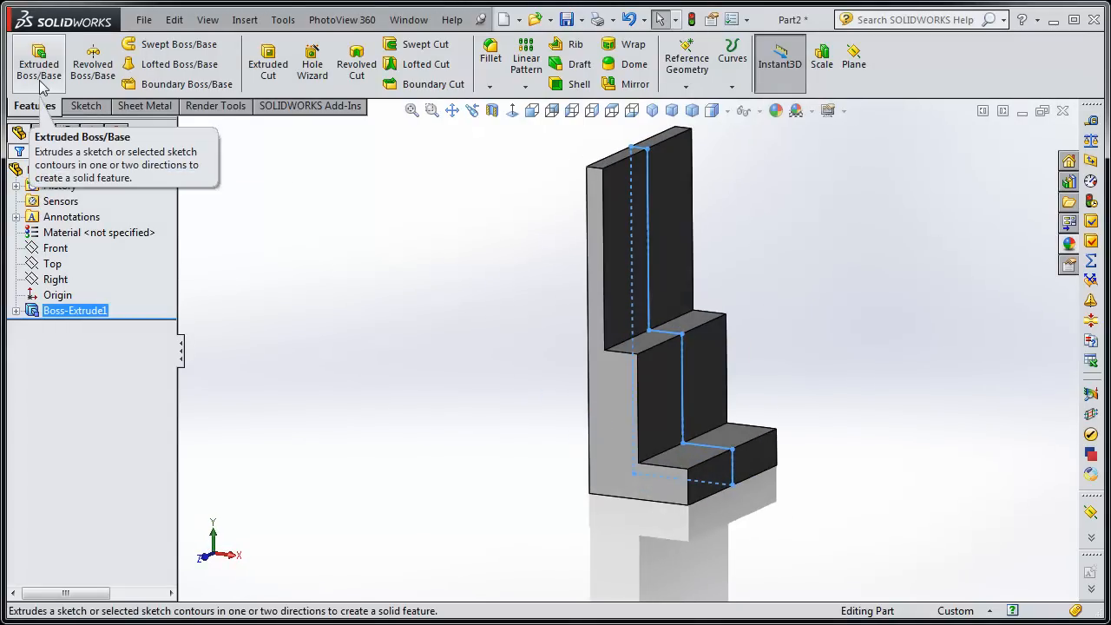
mouse_move(215, 365)
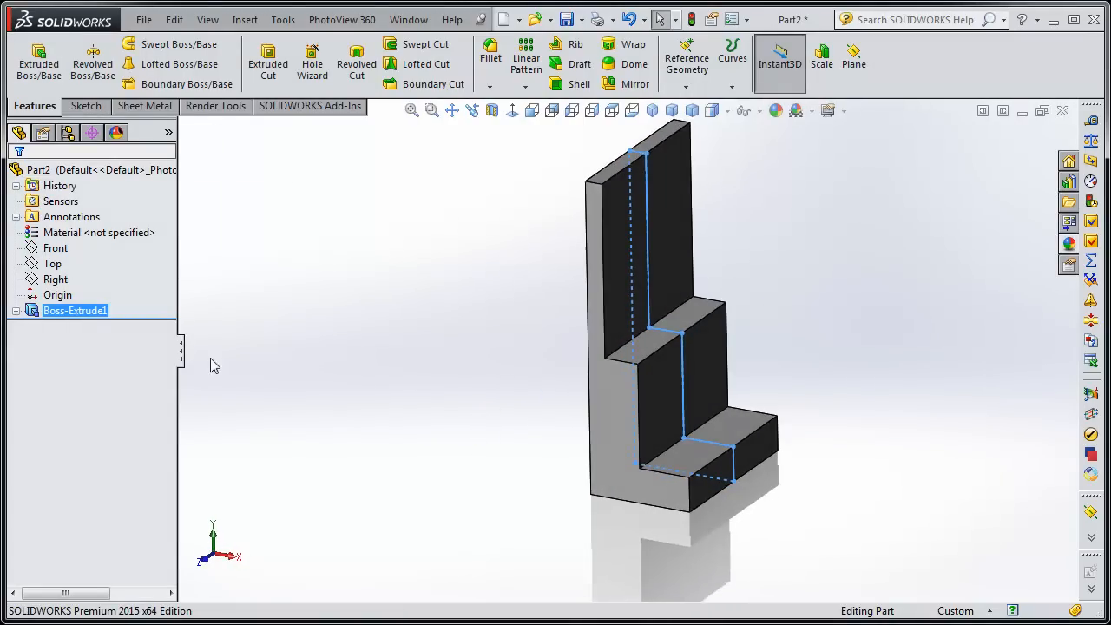
Delete Boss-Extrude1, keeping Sketch1, and select the remaining profile sketch.
right_click(75, 309)
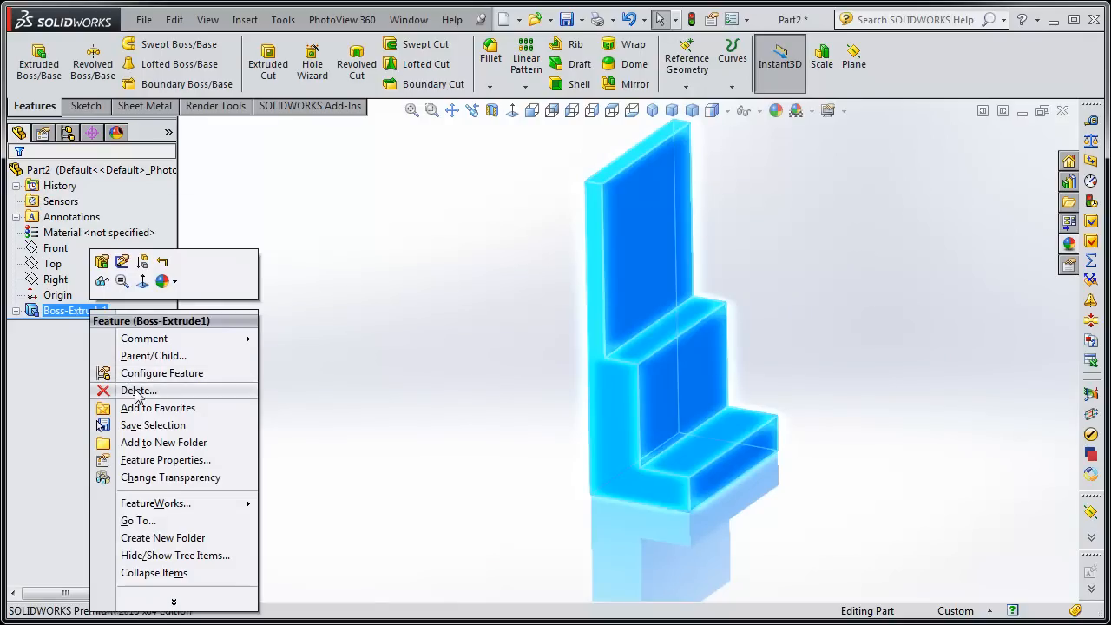
click(139, 391)
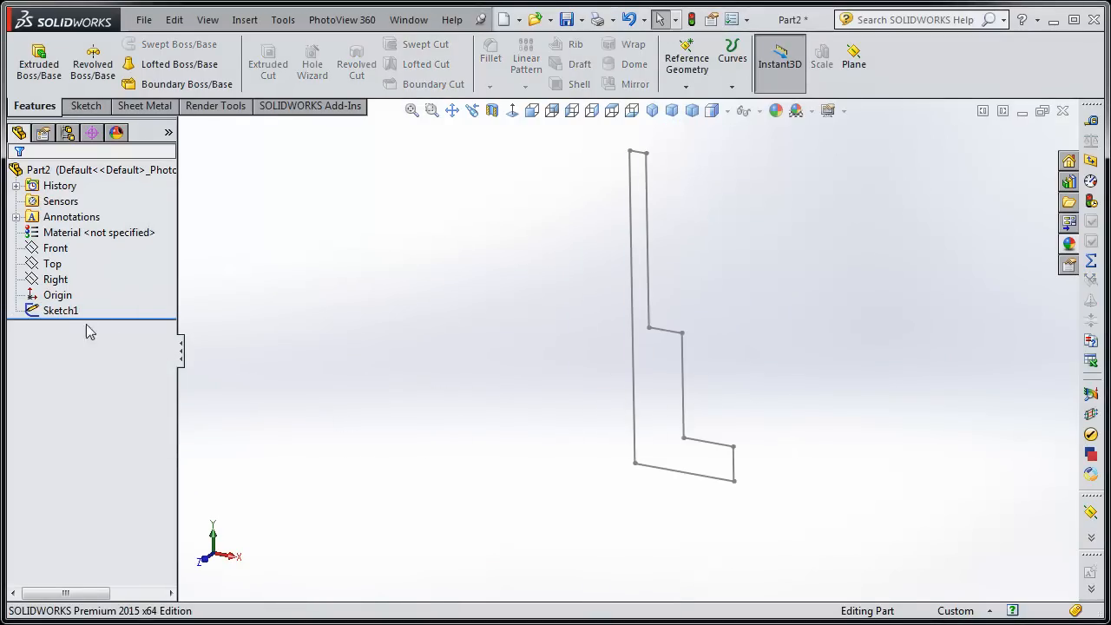
click(59, 309)
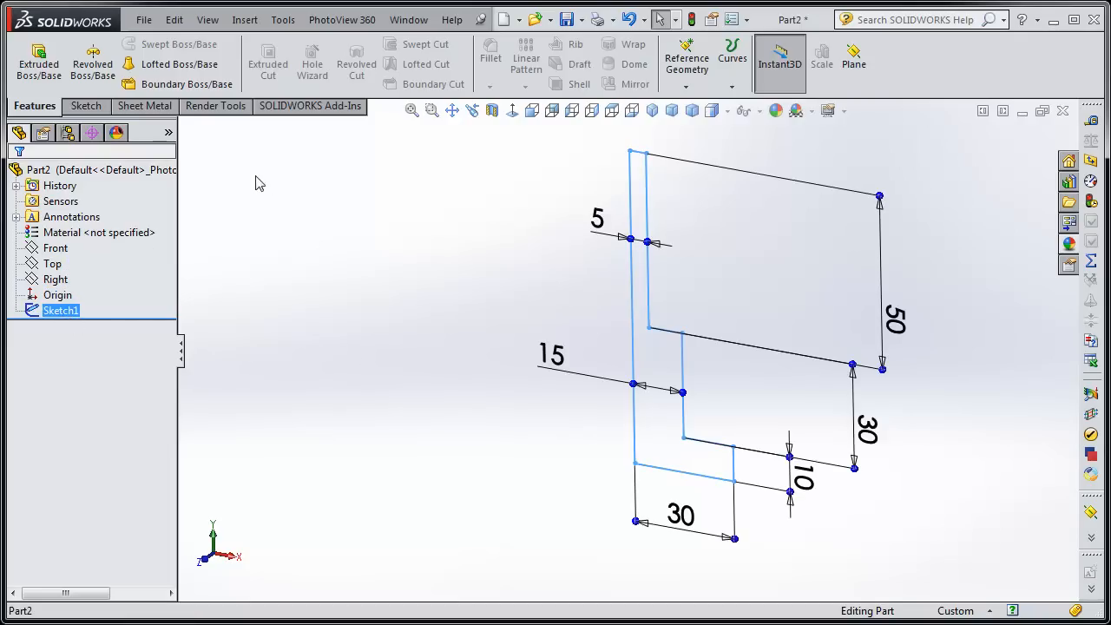
mouse_move(92, 63)
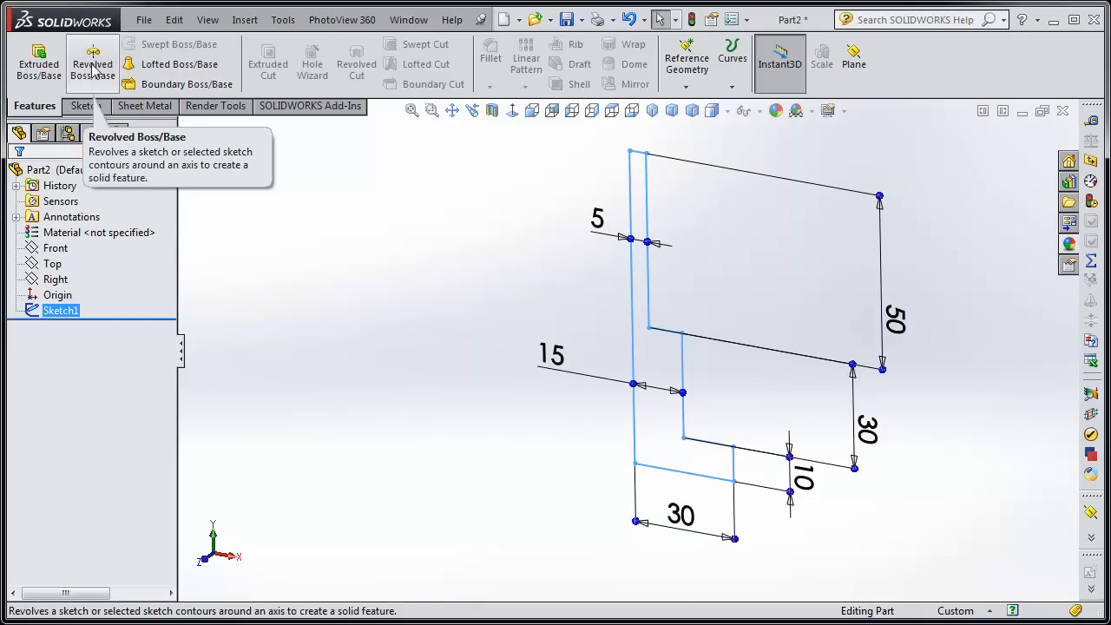
Revolve the half-profile 360° about its vertical edge into a three-step pin.
click(92, 61)
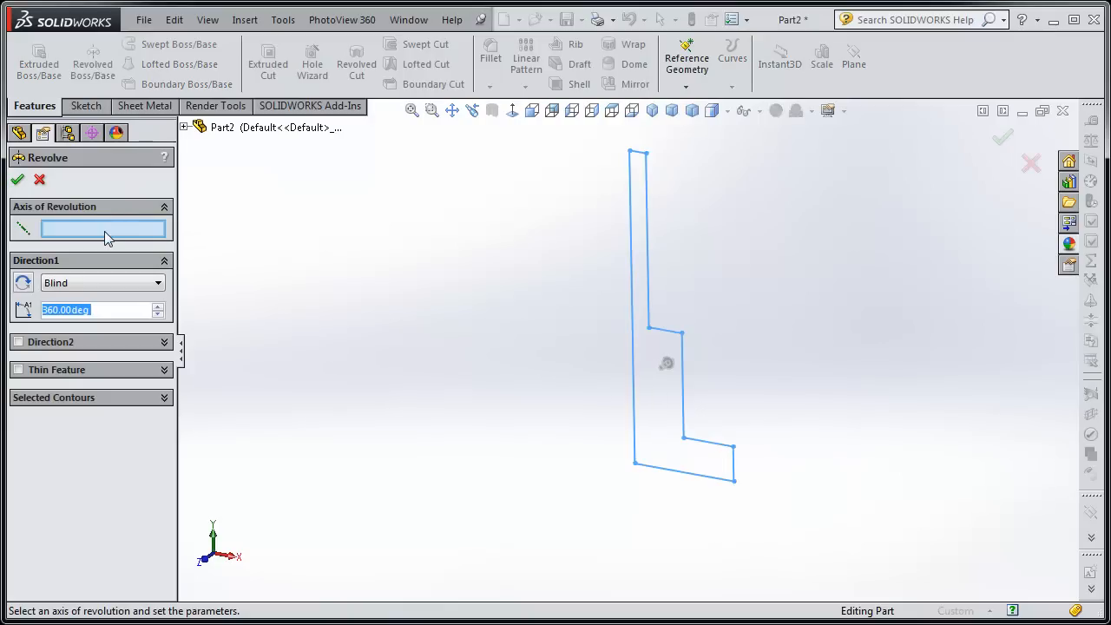
mouse_move(566, 414)
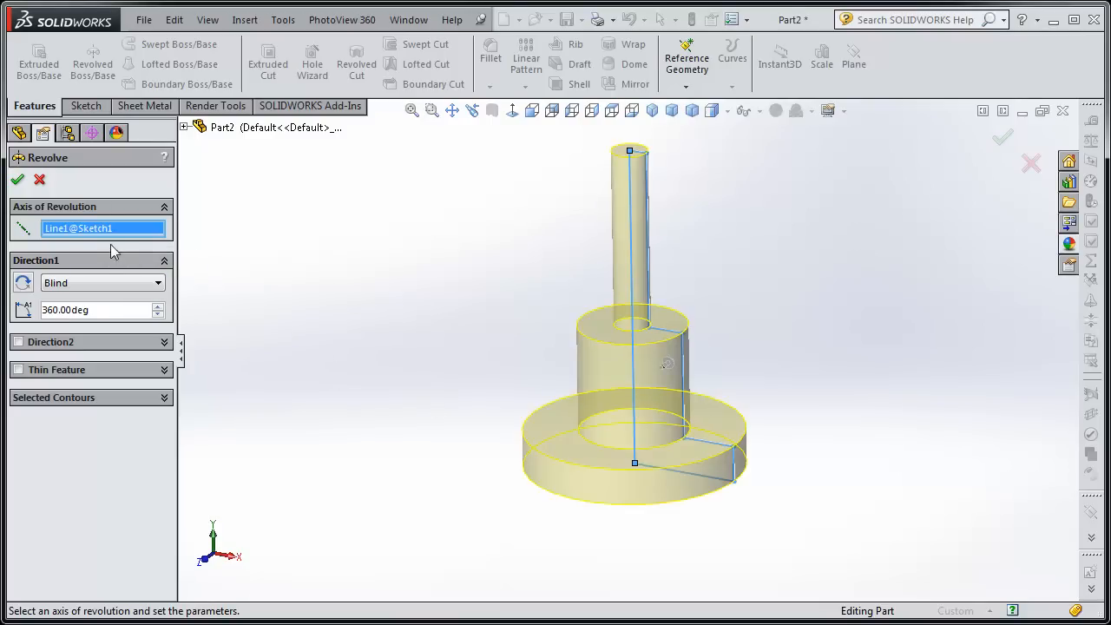
click(18, 179)
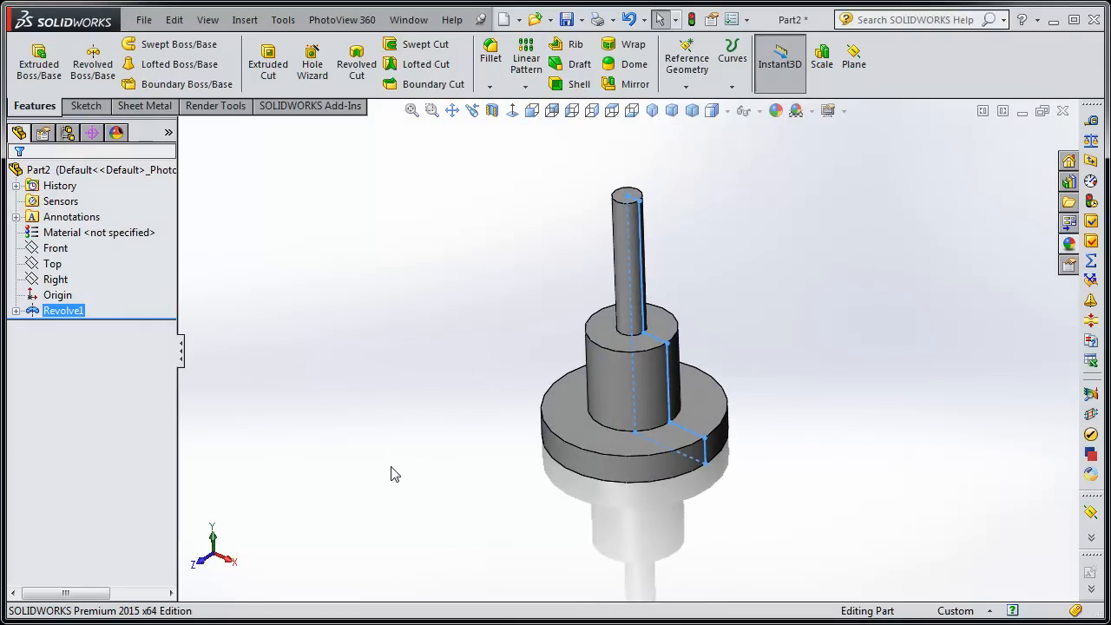
click(576, 469)
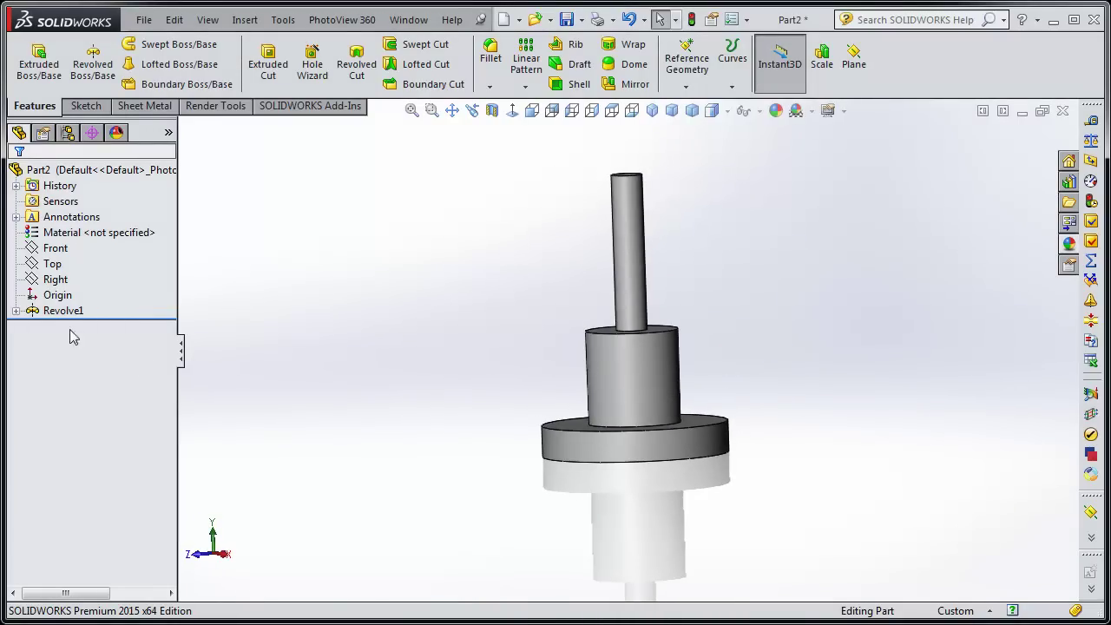
Bring up Revolve1's feature options to choose a different revolution axis.
right_click(62, 311)
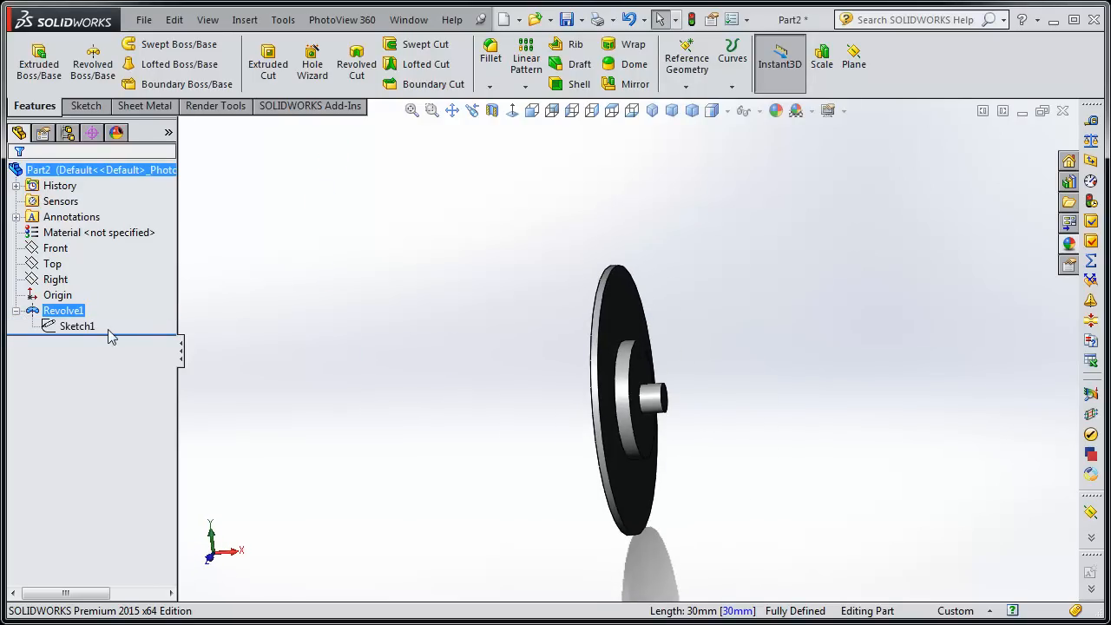
Edit Sketch1, changing the 5 mm step to 7 mm and the 10 mm height to 2 mm.
right_click(76, 326)
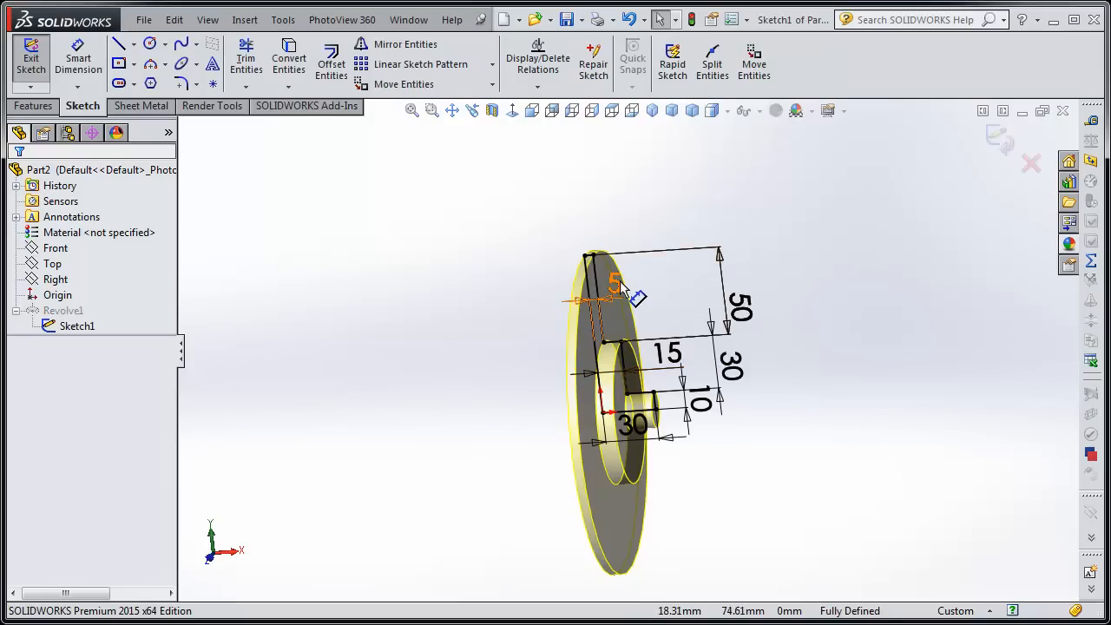
double_click(615, 281)
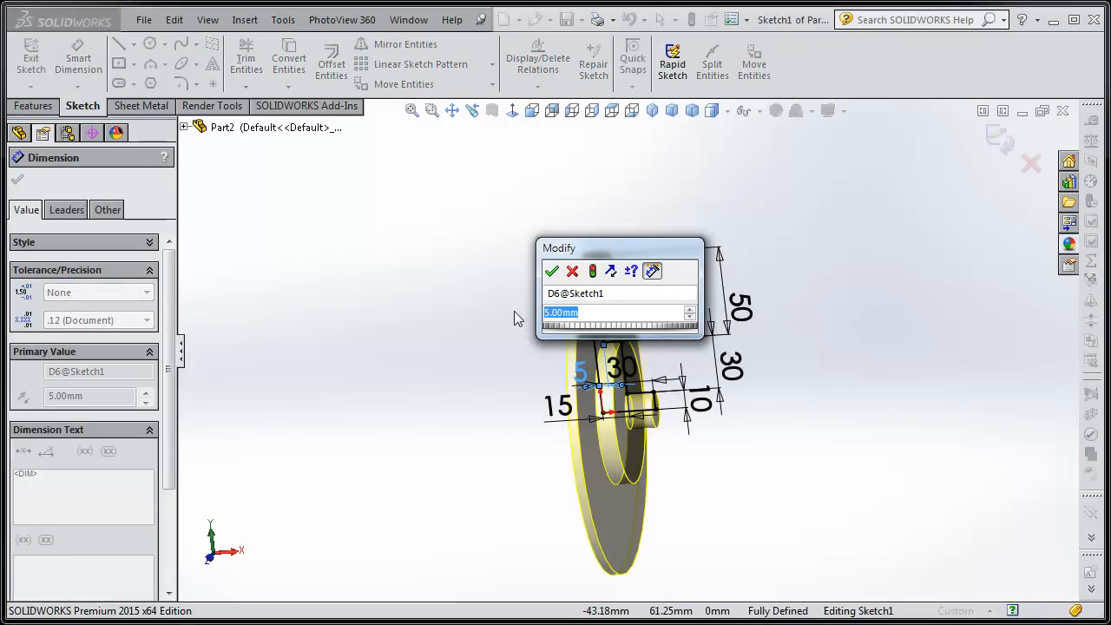
text(7)
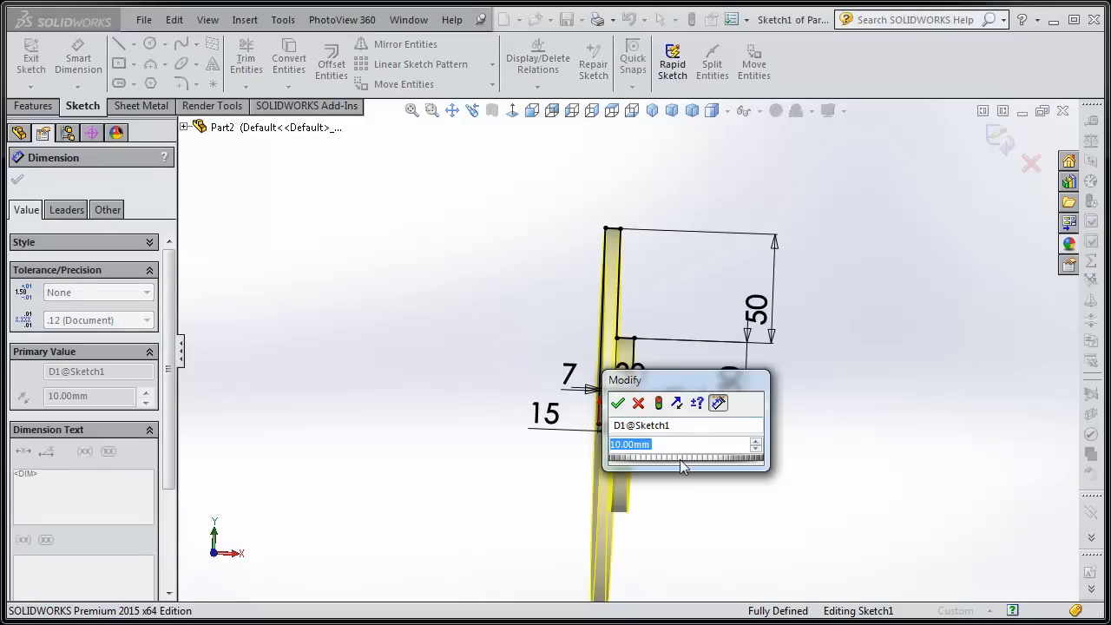
text(2)
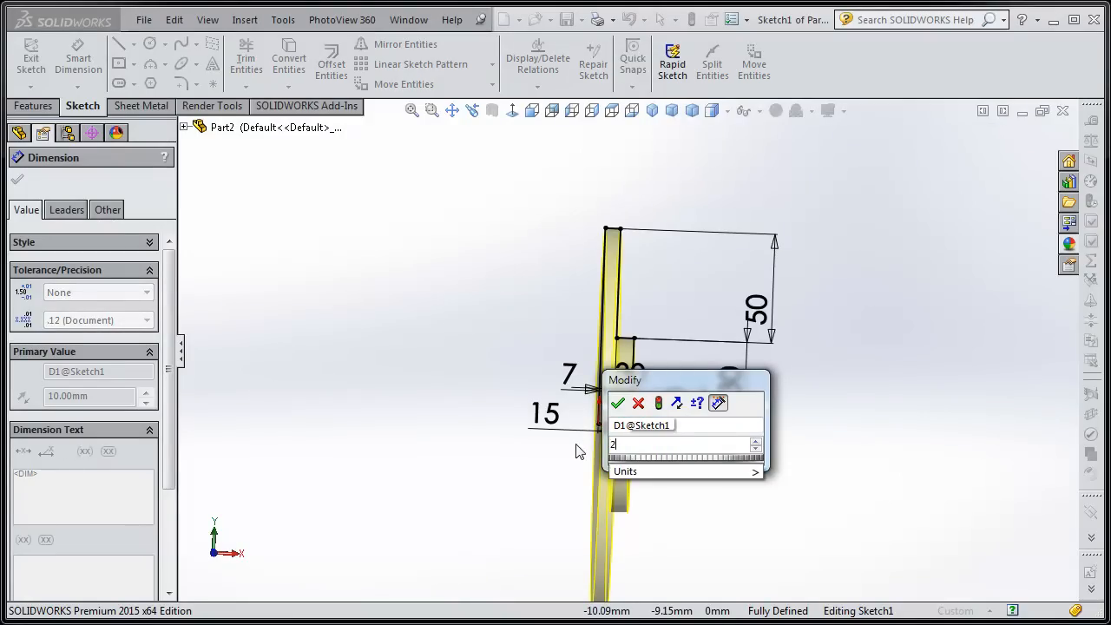
click(618, 403)
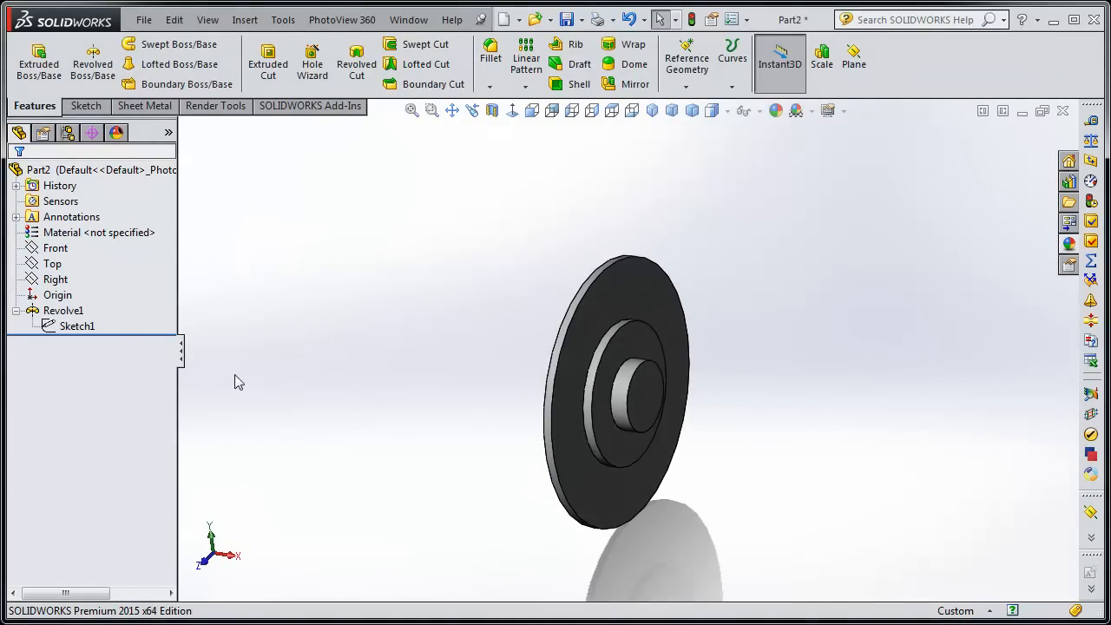
Re-edit Revolve1 with Line1 as axis so the part rebuilds as the stepped pin.
right_click(62, 309)
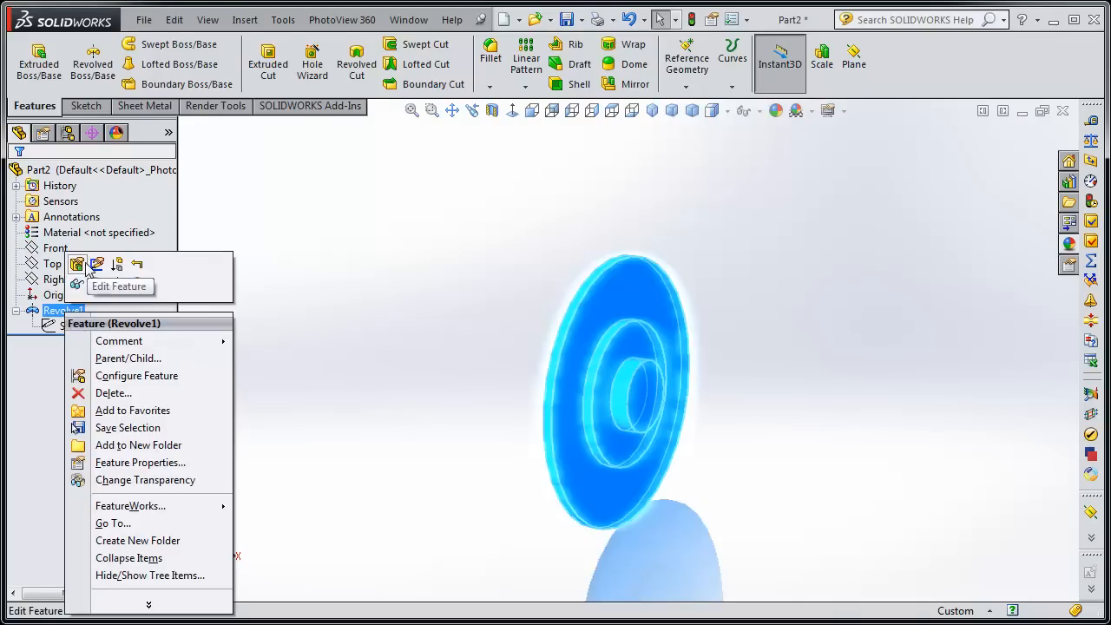
click(76, 264)
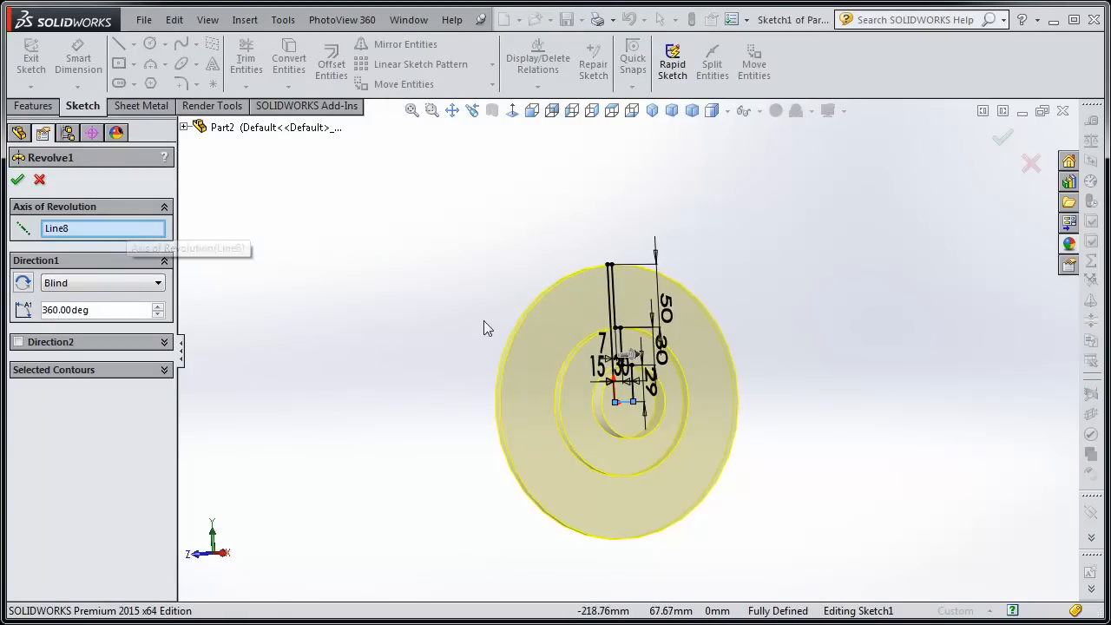
scroll(down, 3)
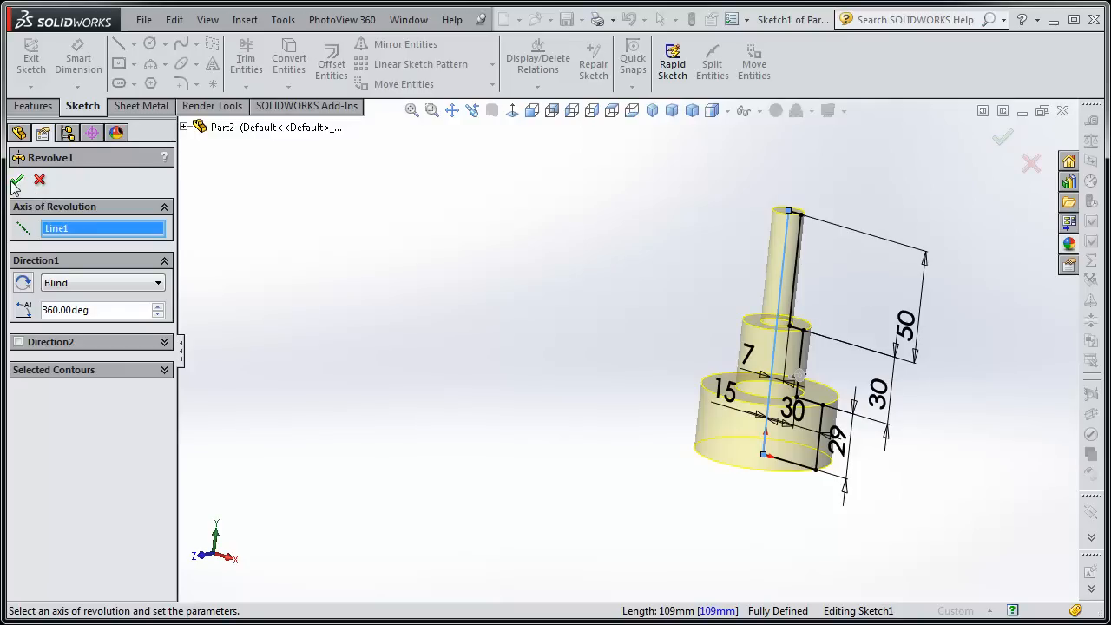
click(16, 181)
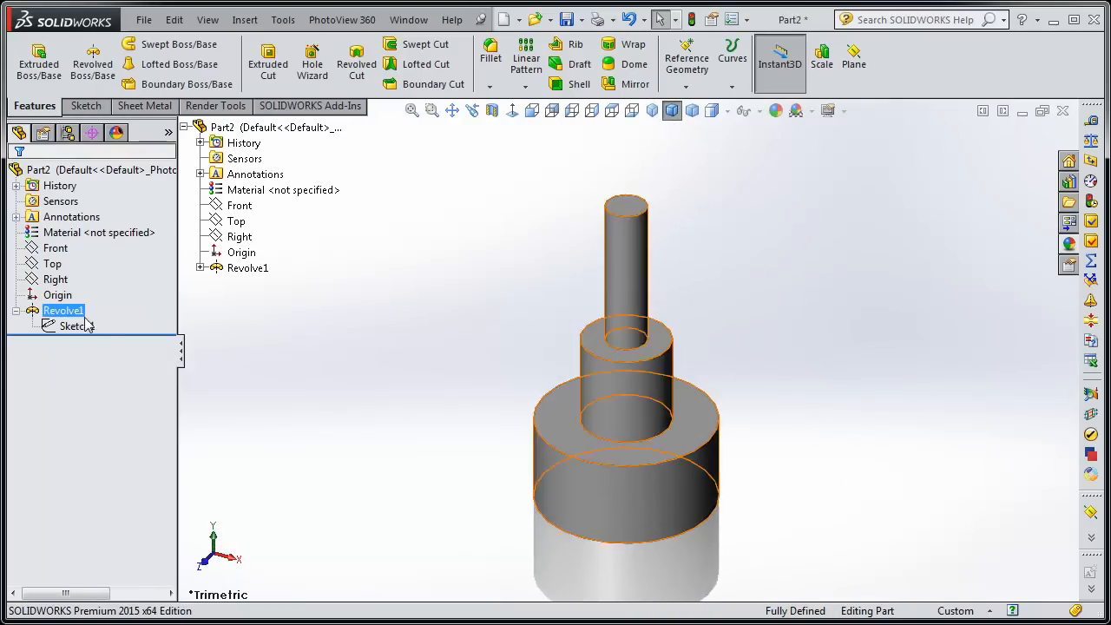
double_click(76, 327)
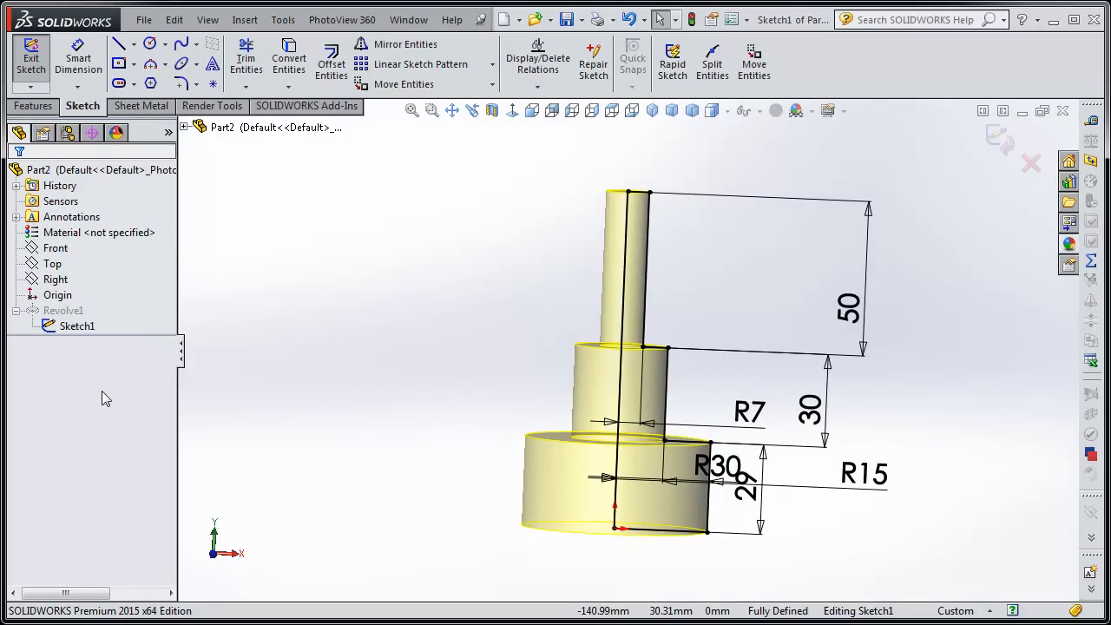
click(32, 60)
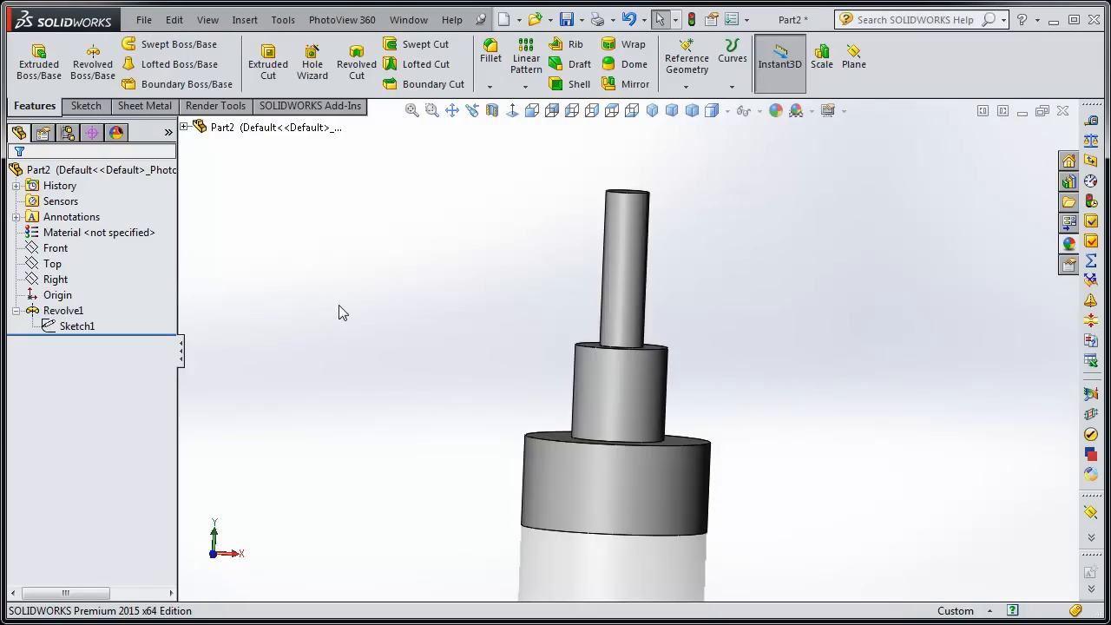